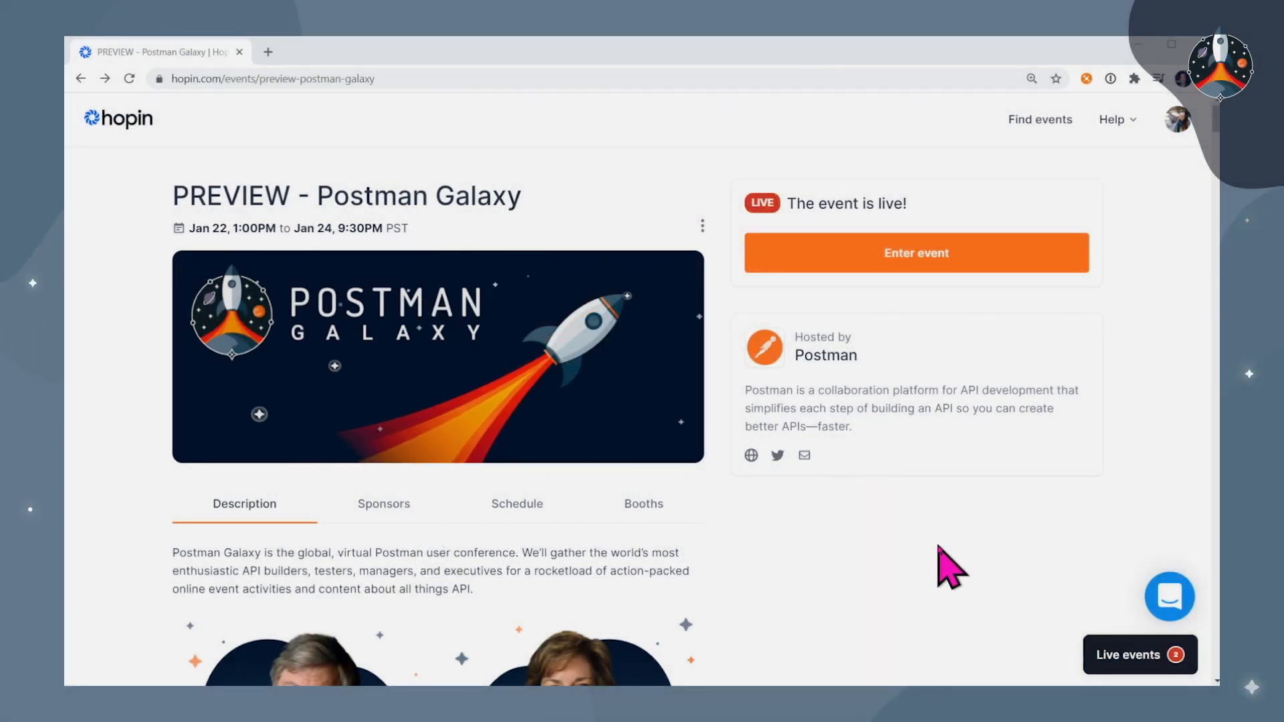
Enter the live Postman Galaxy event from its preview page
click(915, 253)
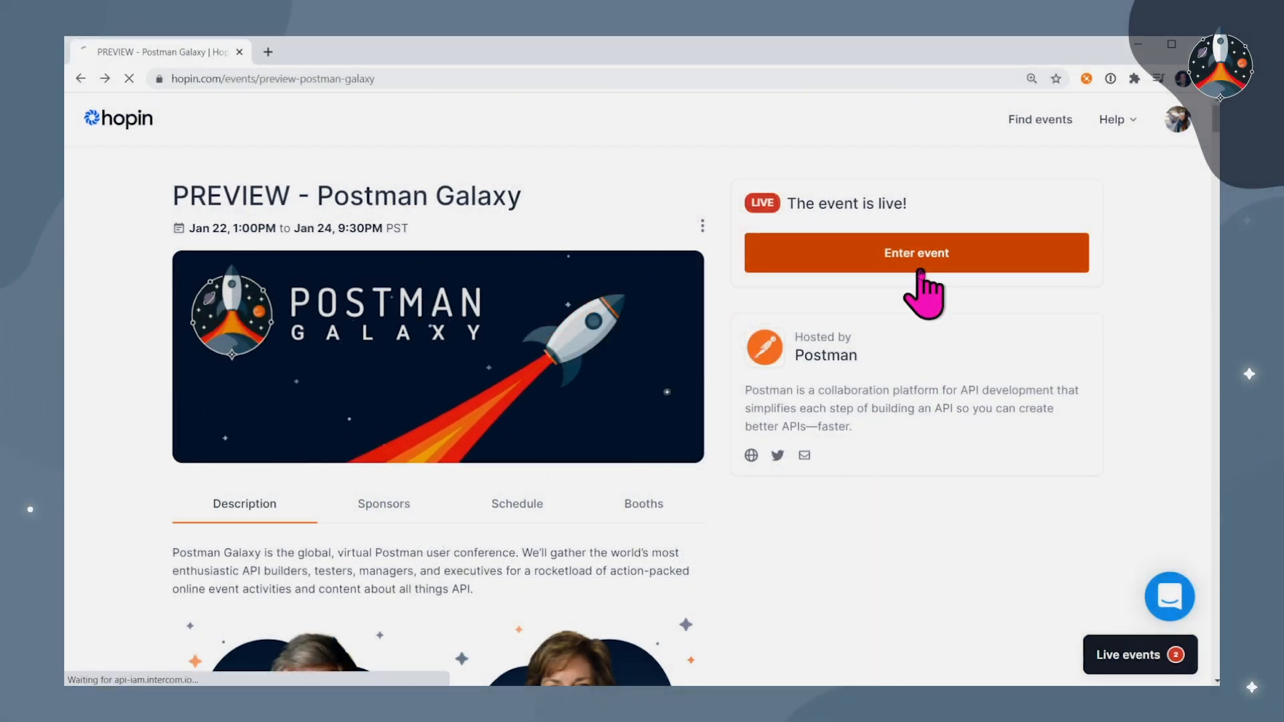
Reach the reception description and highlight the 'On-demand Galaxy sessions' heading
click(914, 253)
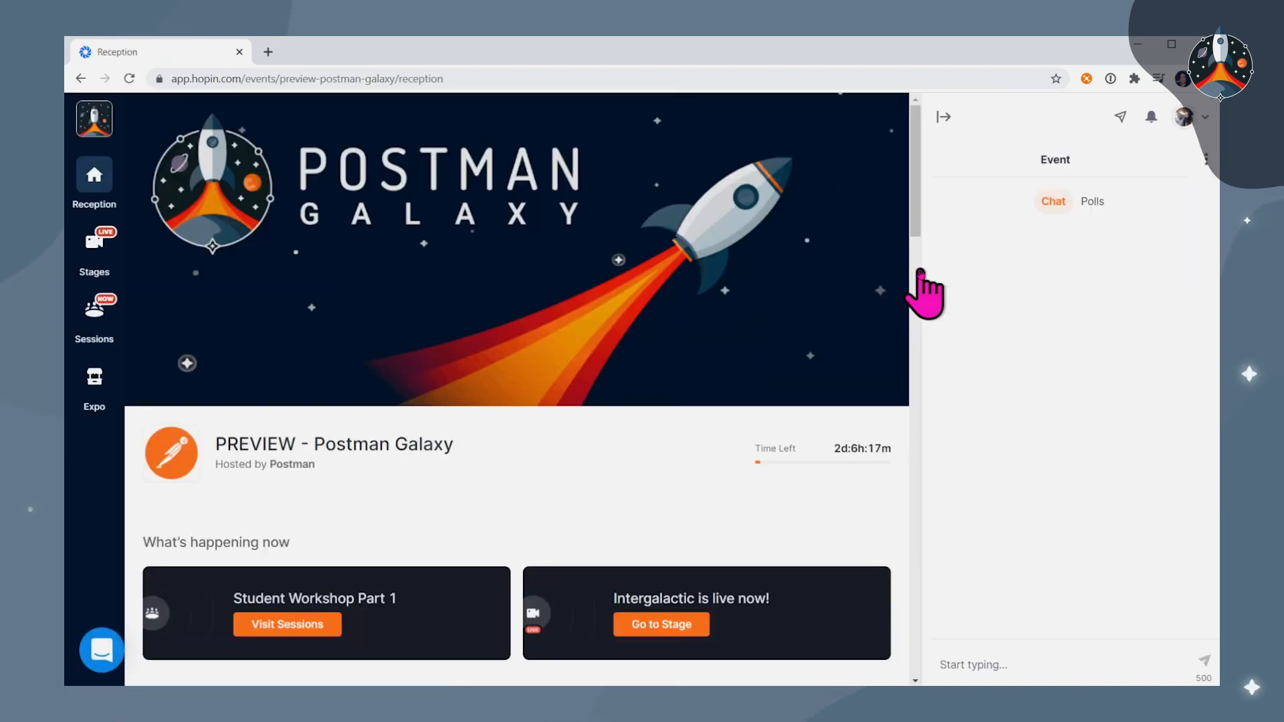
mouse_move(548, 470)
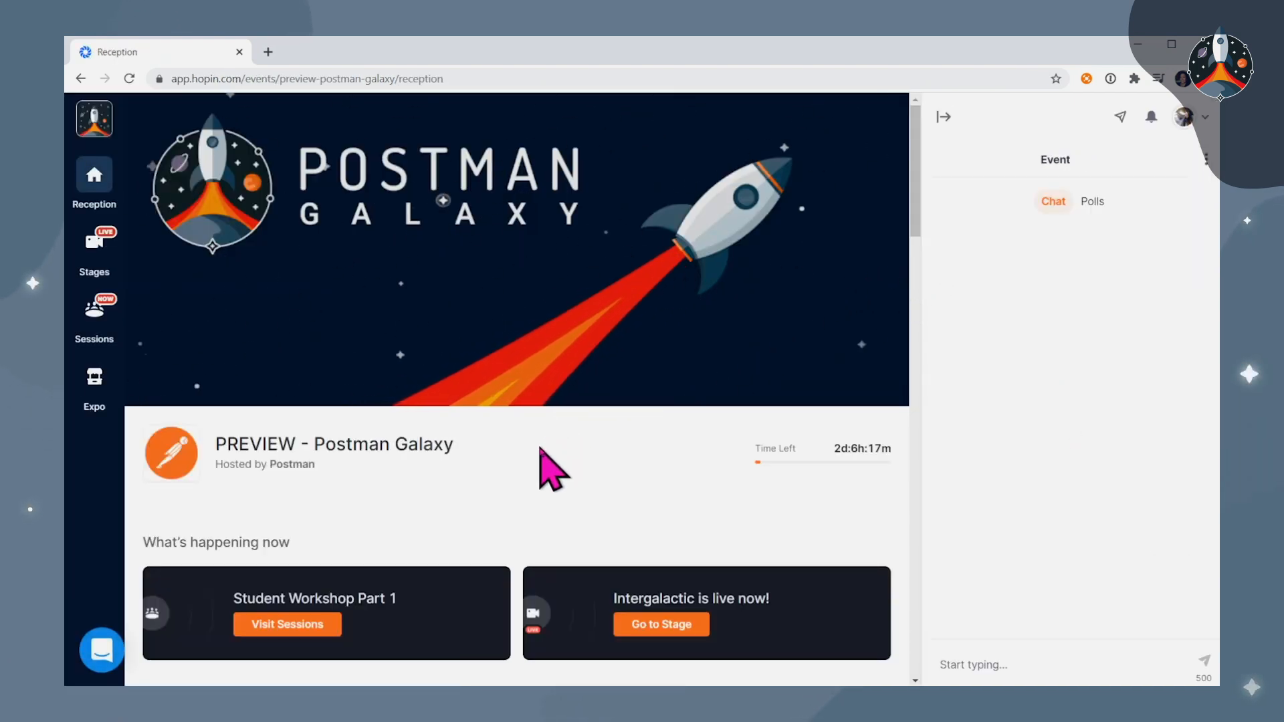
scroll(down, 3)
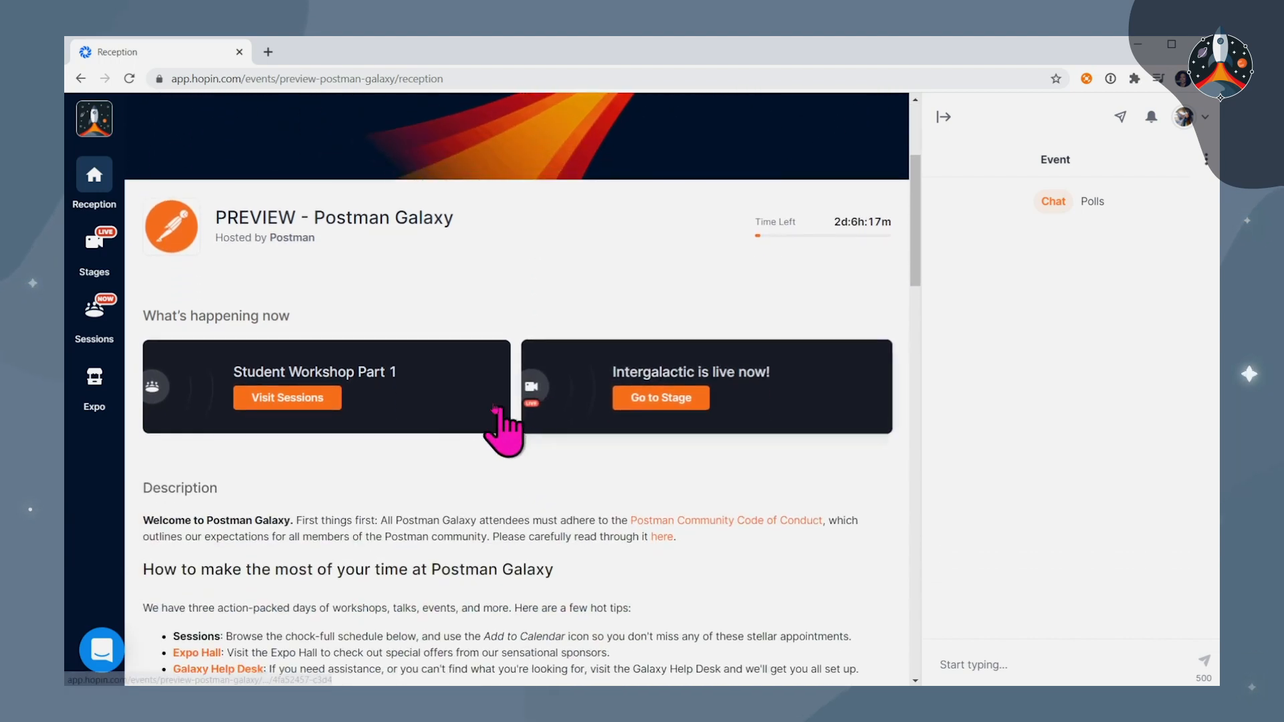
mouse_move(605, 417)
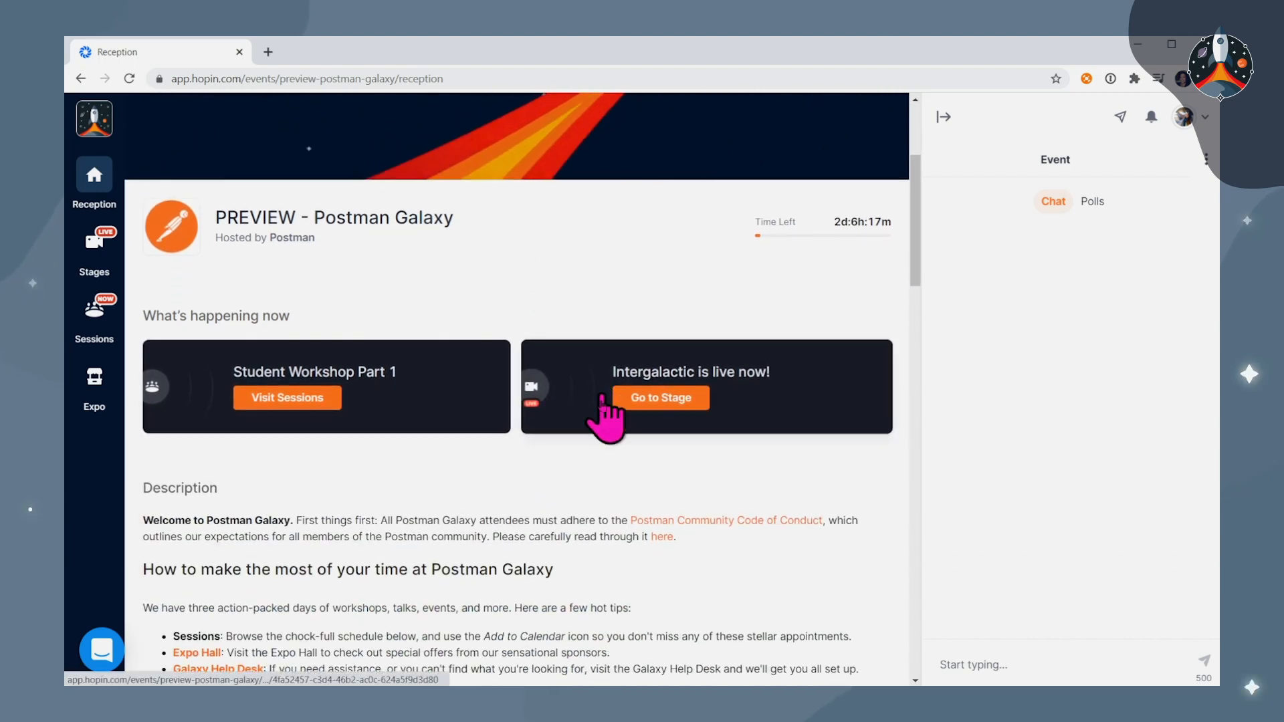
scroll(down, 3)
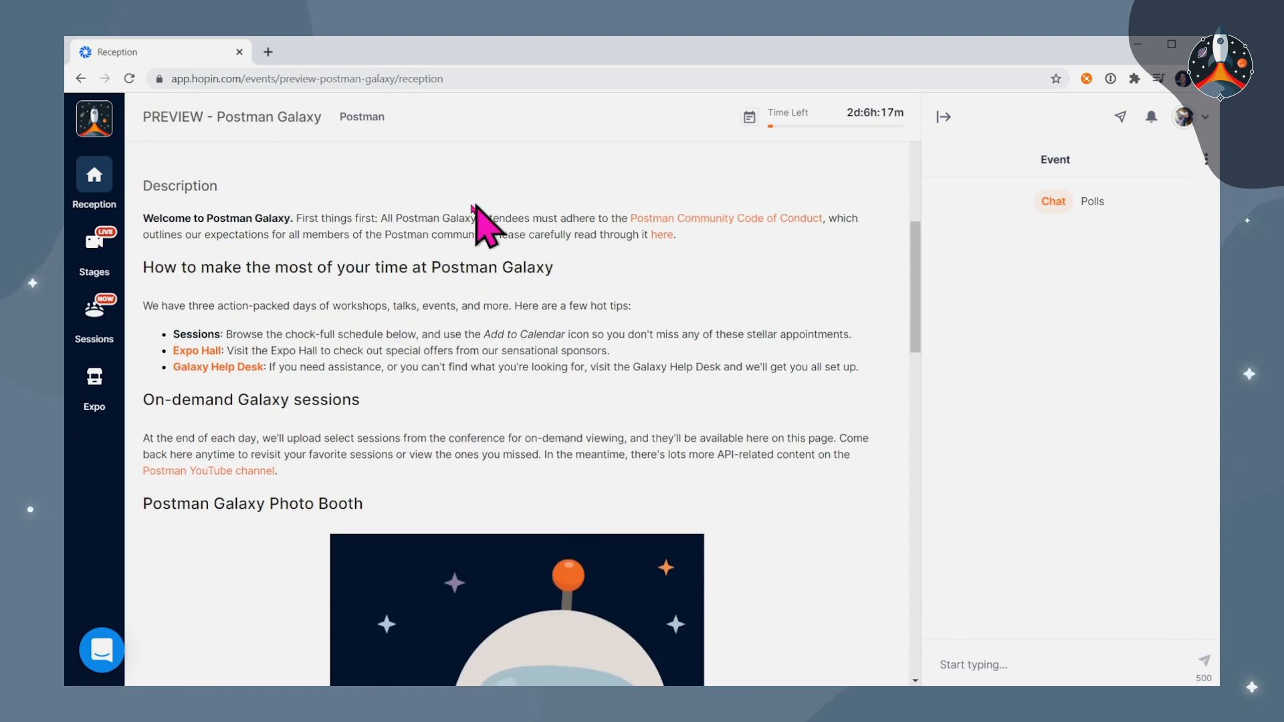
mouse_move(483, 409)
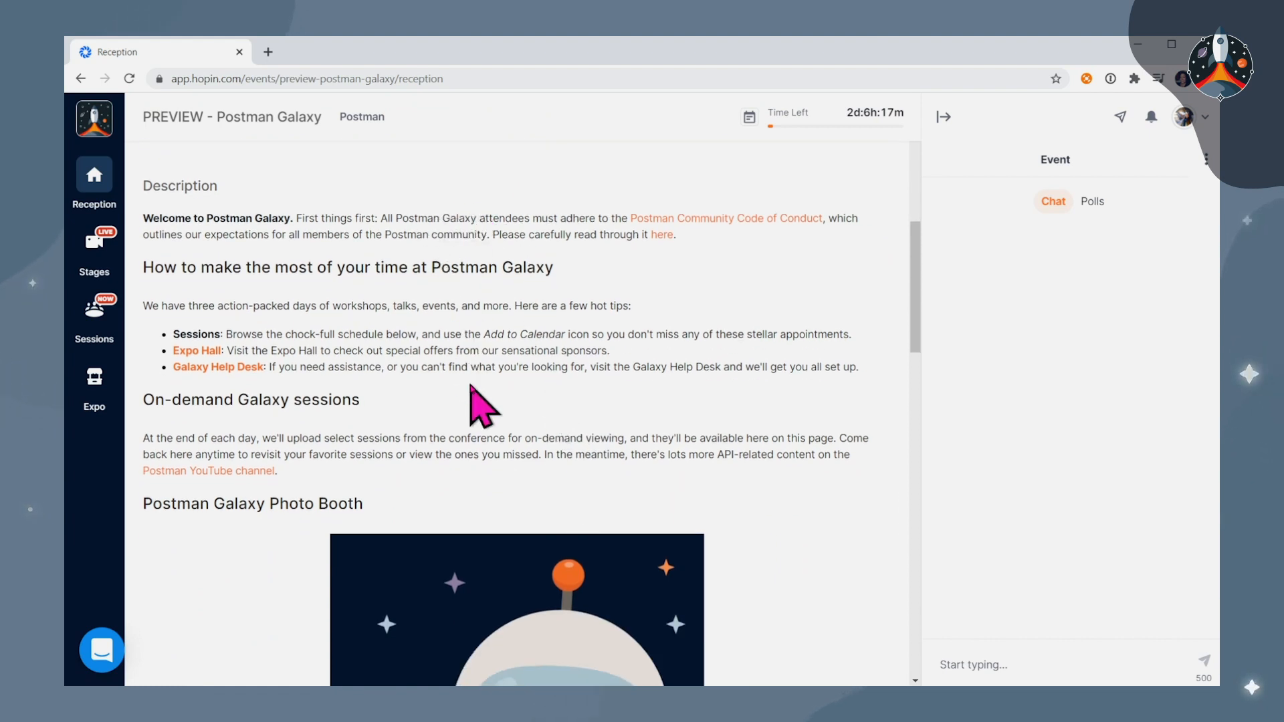
double_click(328, 400)
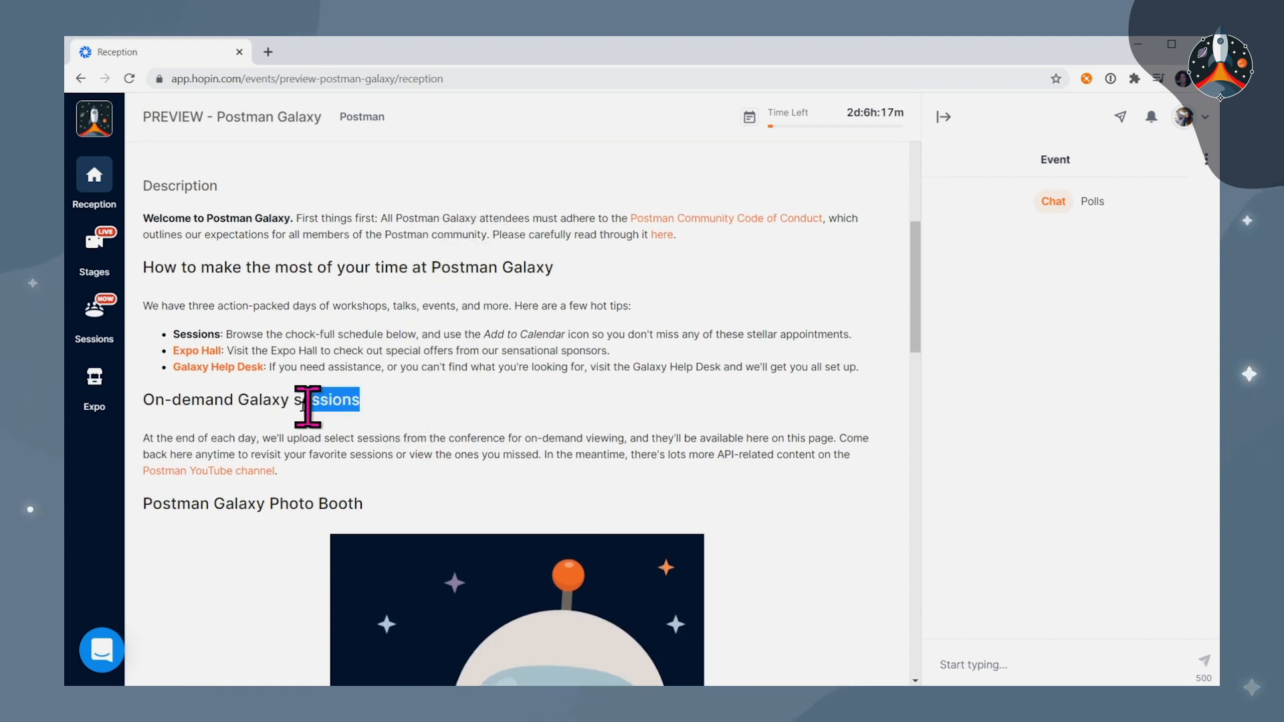
triple_click(252, 400)
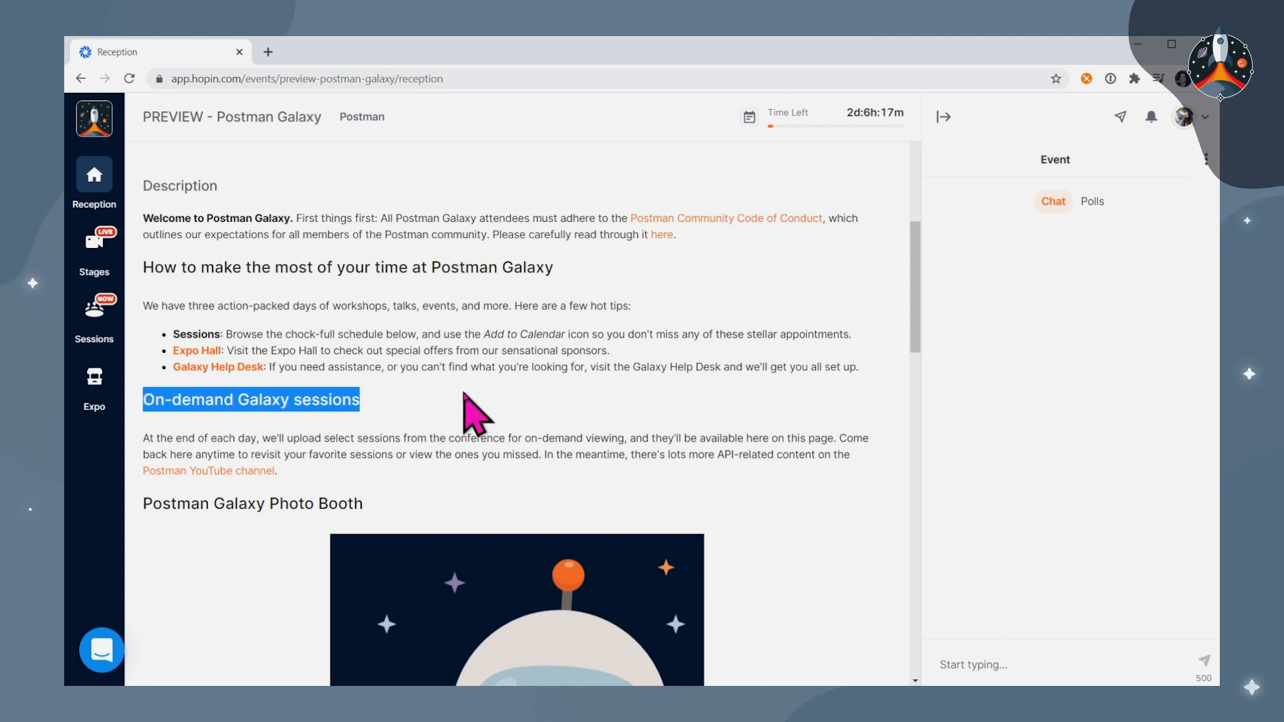
mouse_move(429, 436)
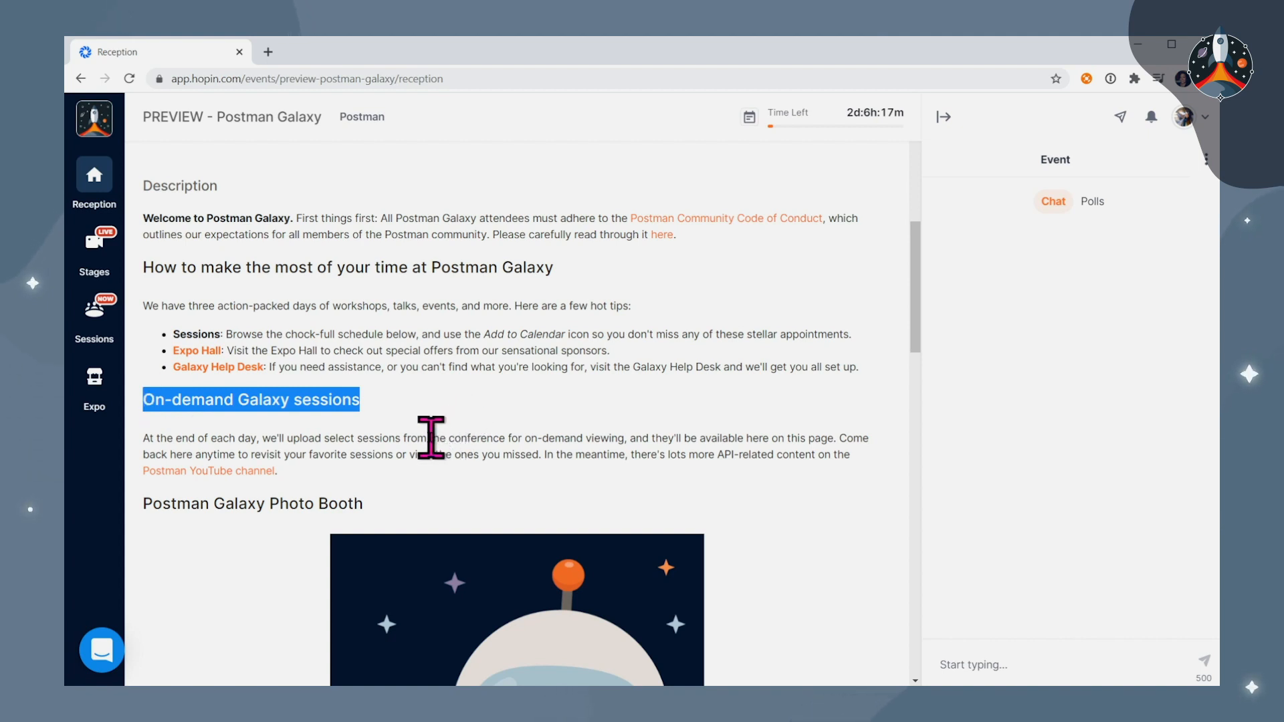
Show the January 23 schedule with its segment and tag filter choices displayed
scroll(down, 3)
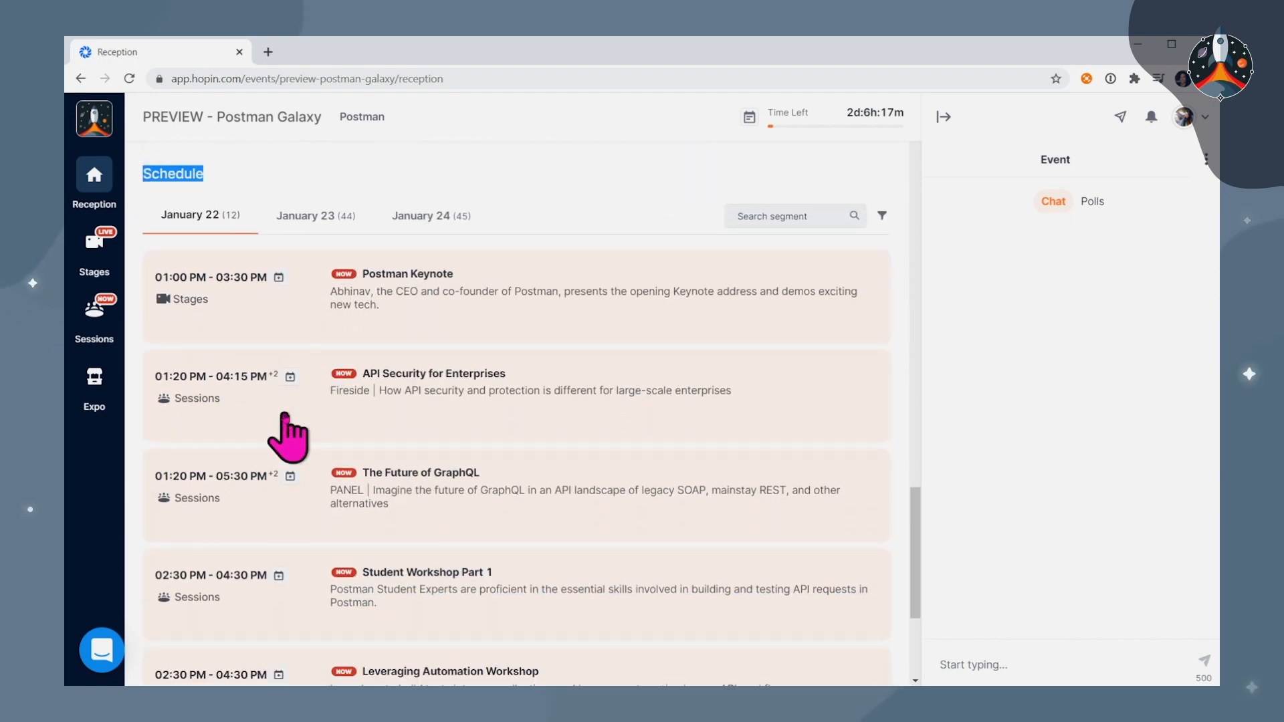
mouse_move(397, 504)
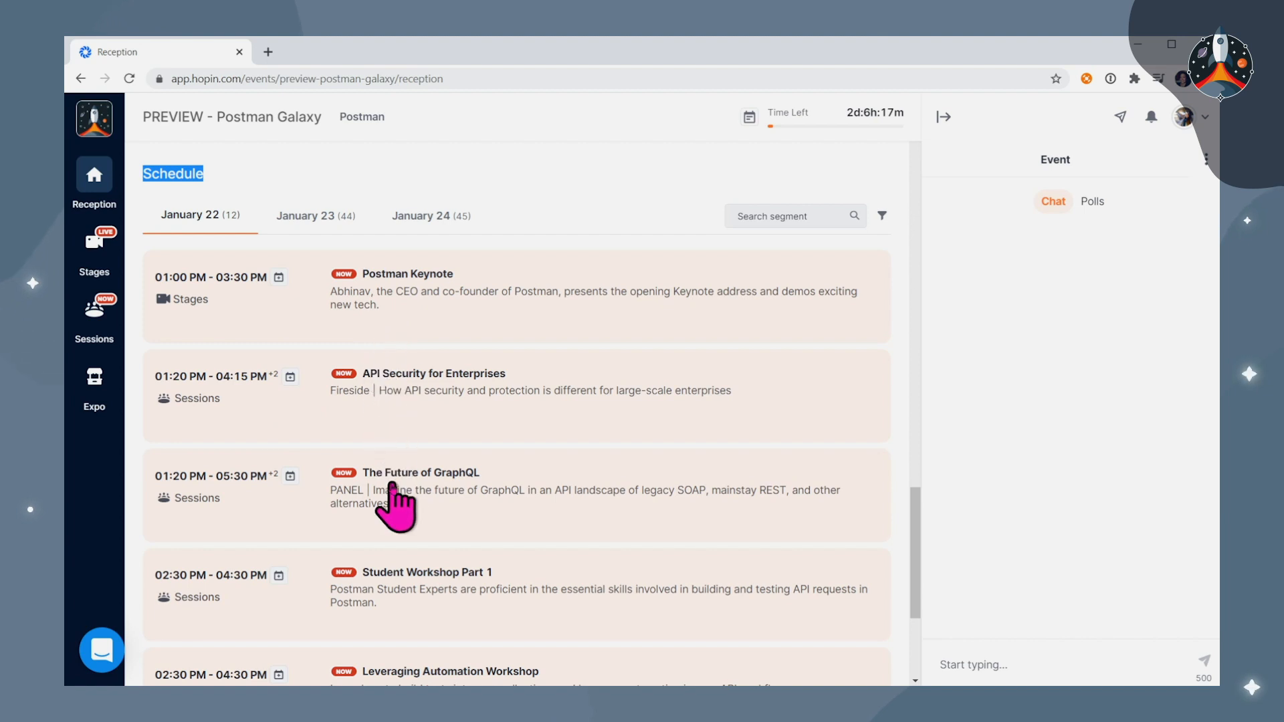
click(316, 215)
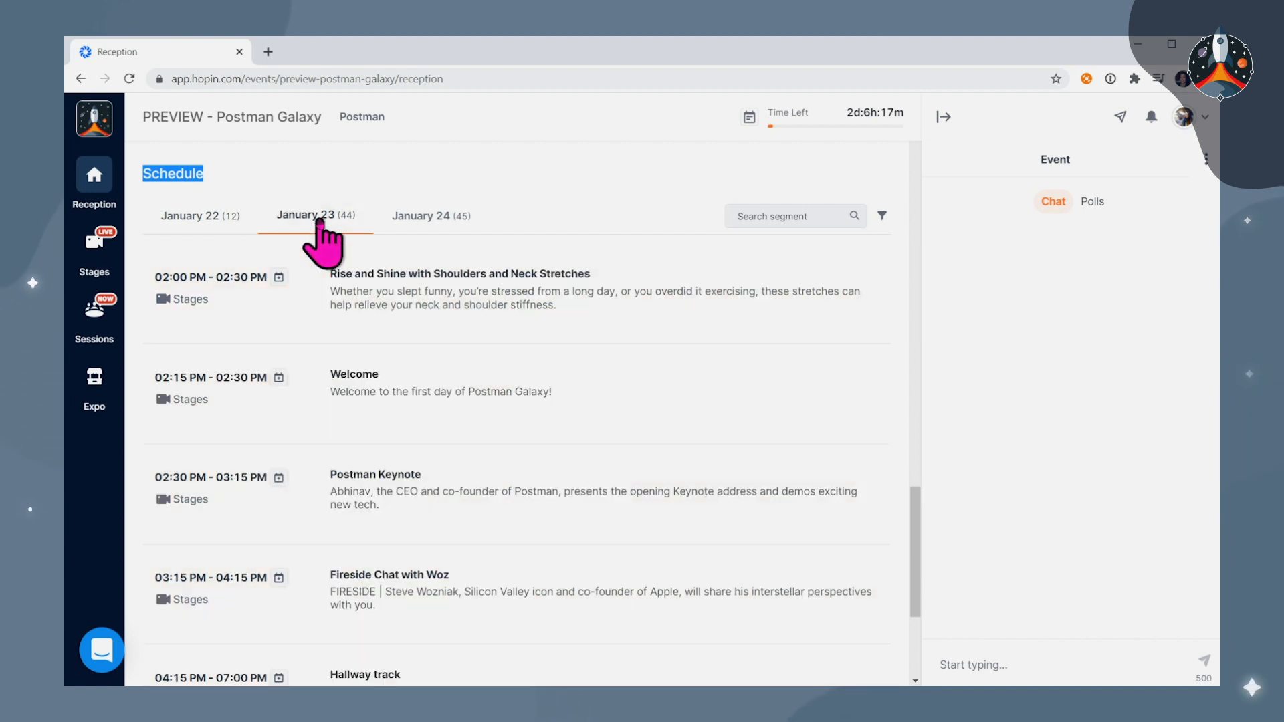
mouse_move(694, 434)
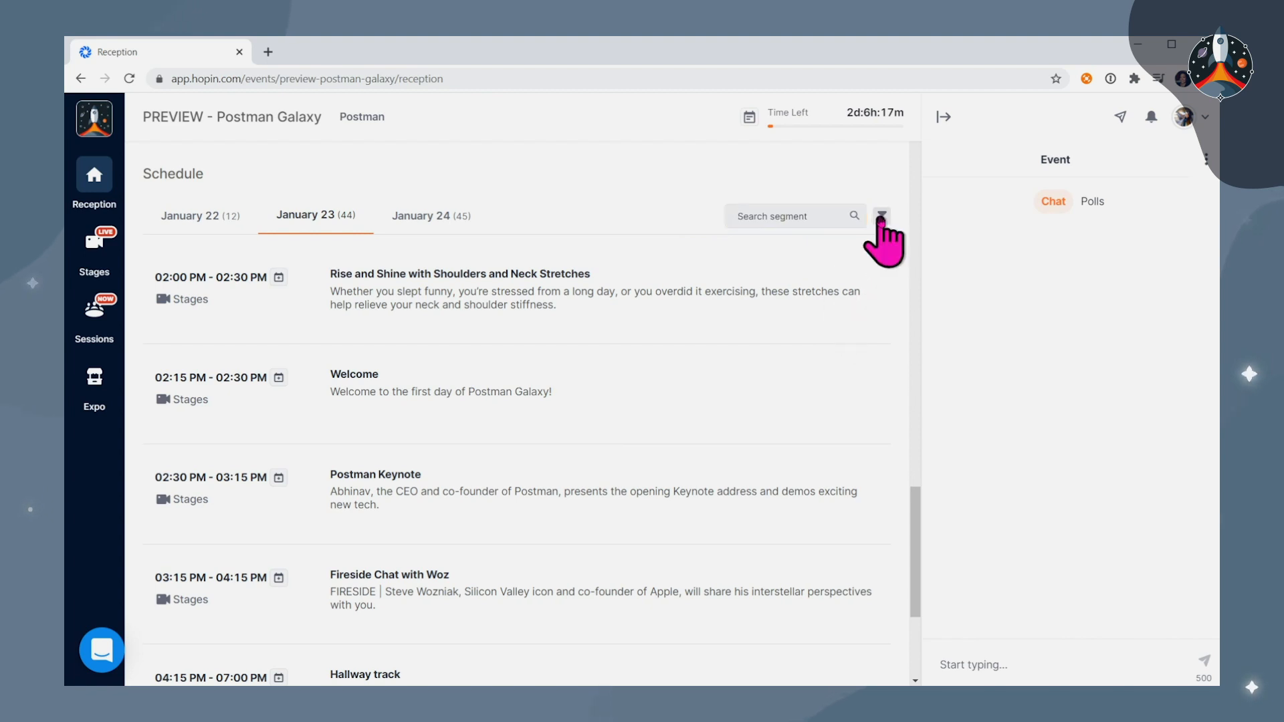
click(881, 215)
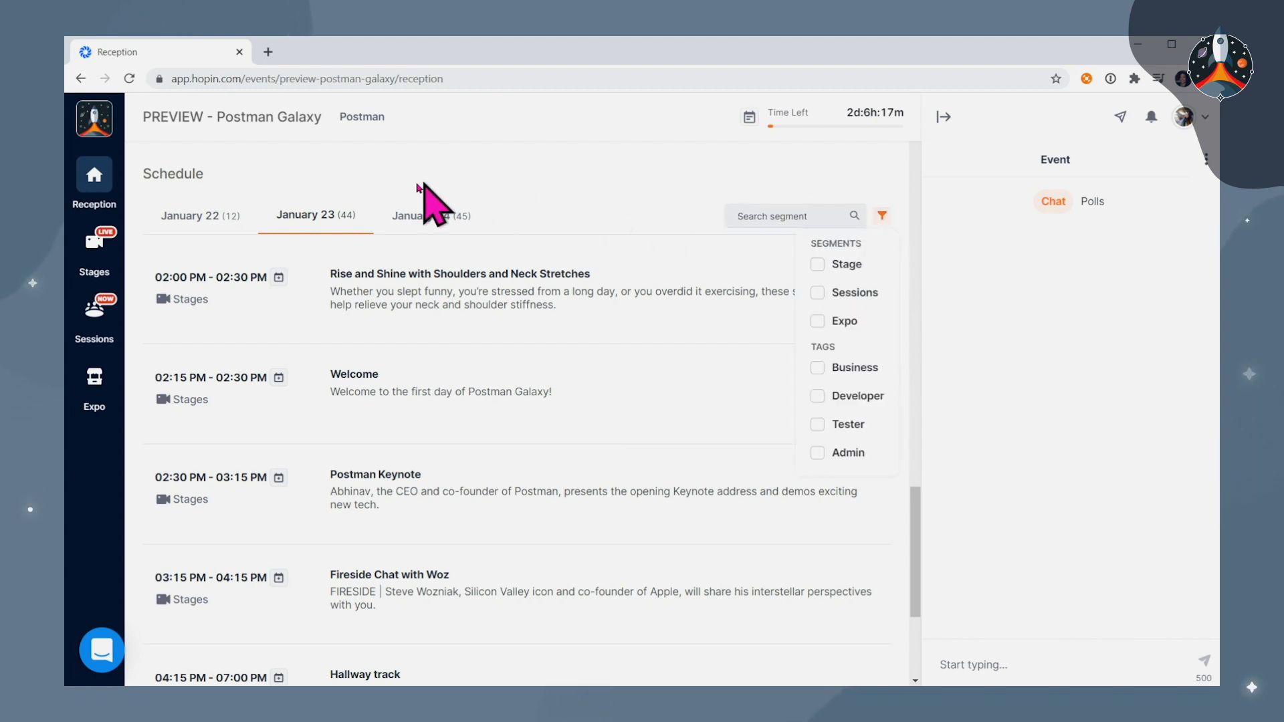
mouse_move(279, 277)
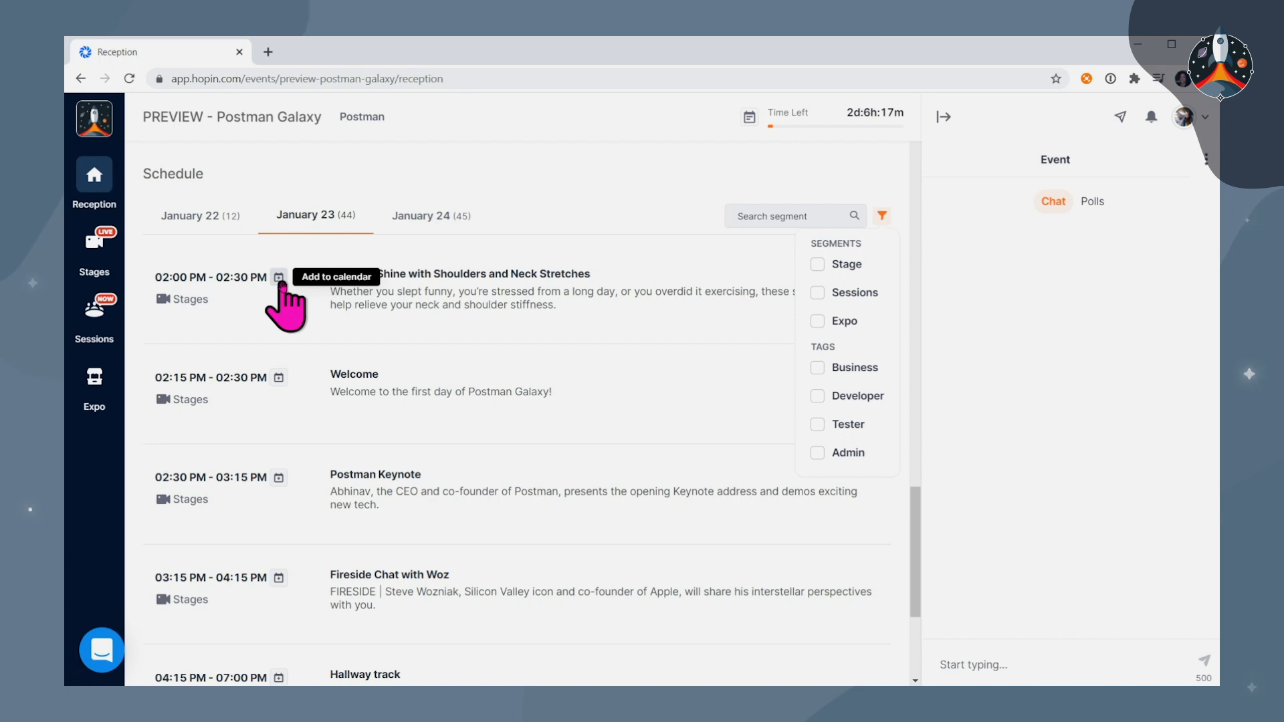
mouse_move(240, 277)
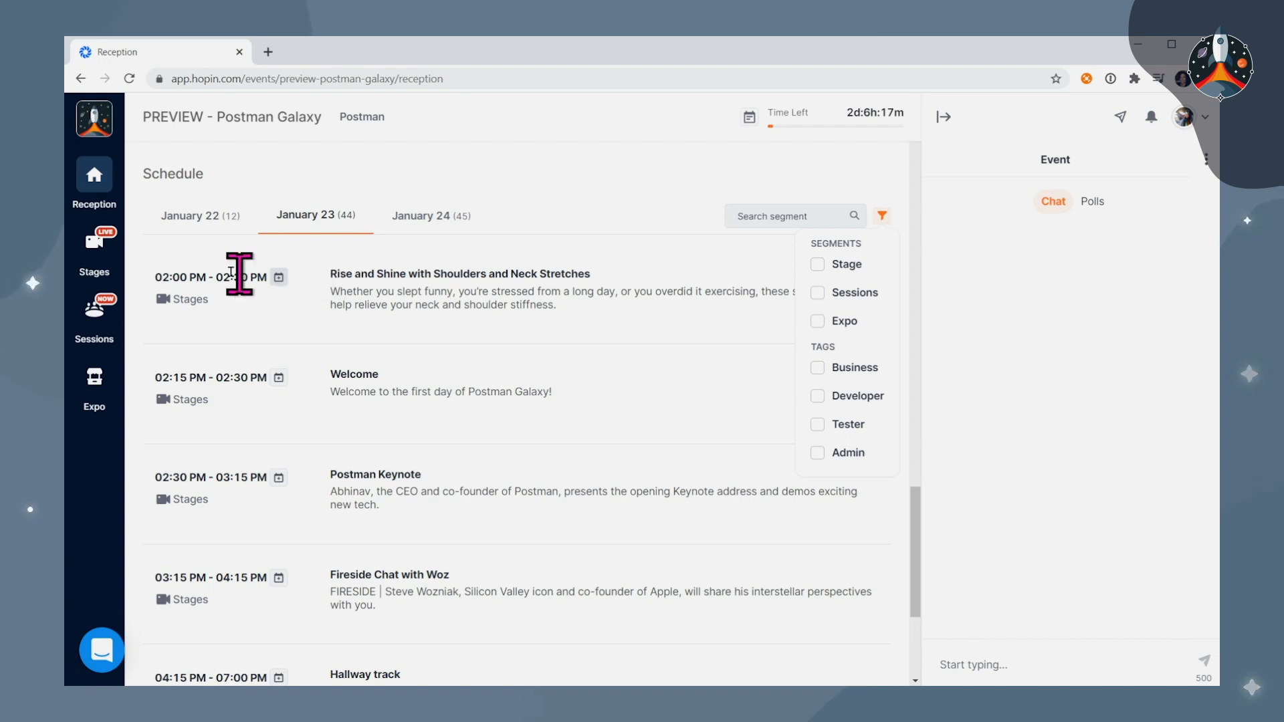
Go to the Stages list showing the live Intergalactic and upcoming Planetary stages
click(94, 246)
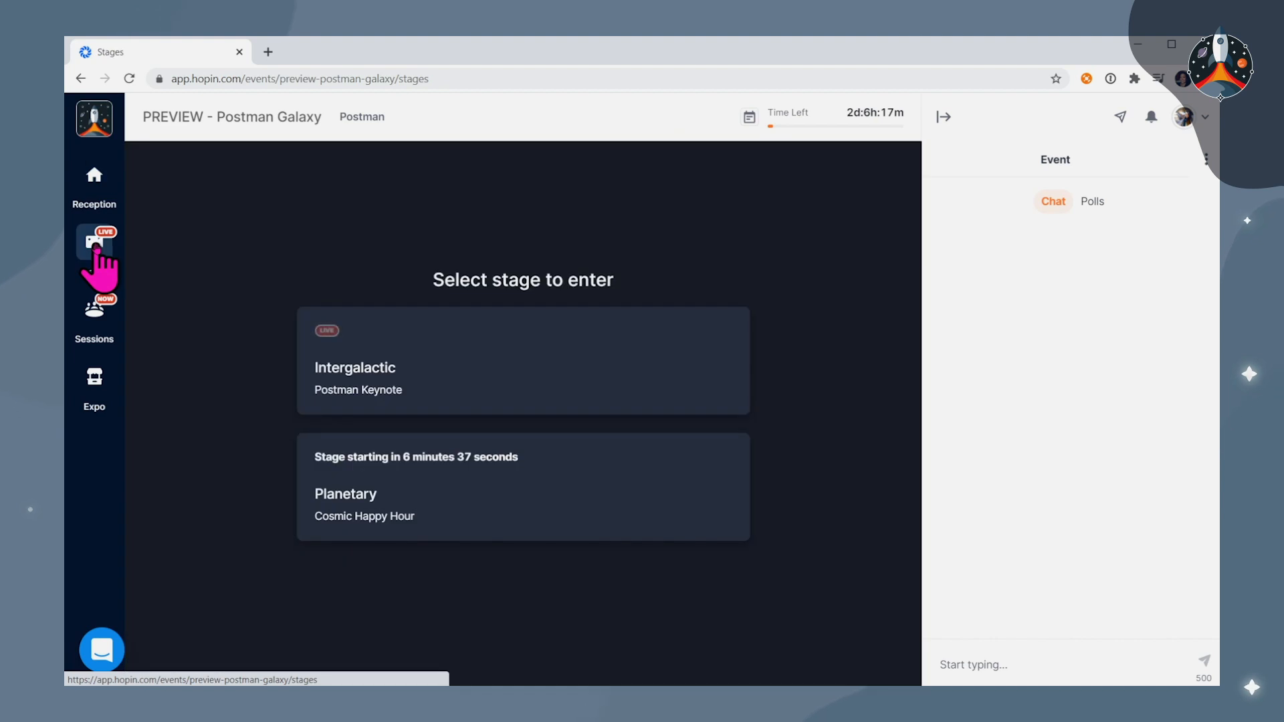
mouse_move(264, 373)
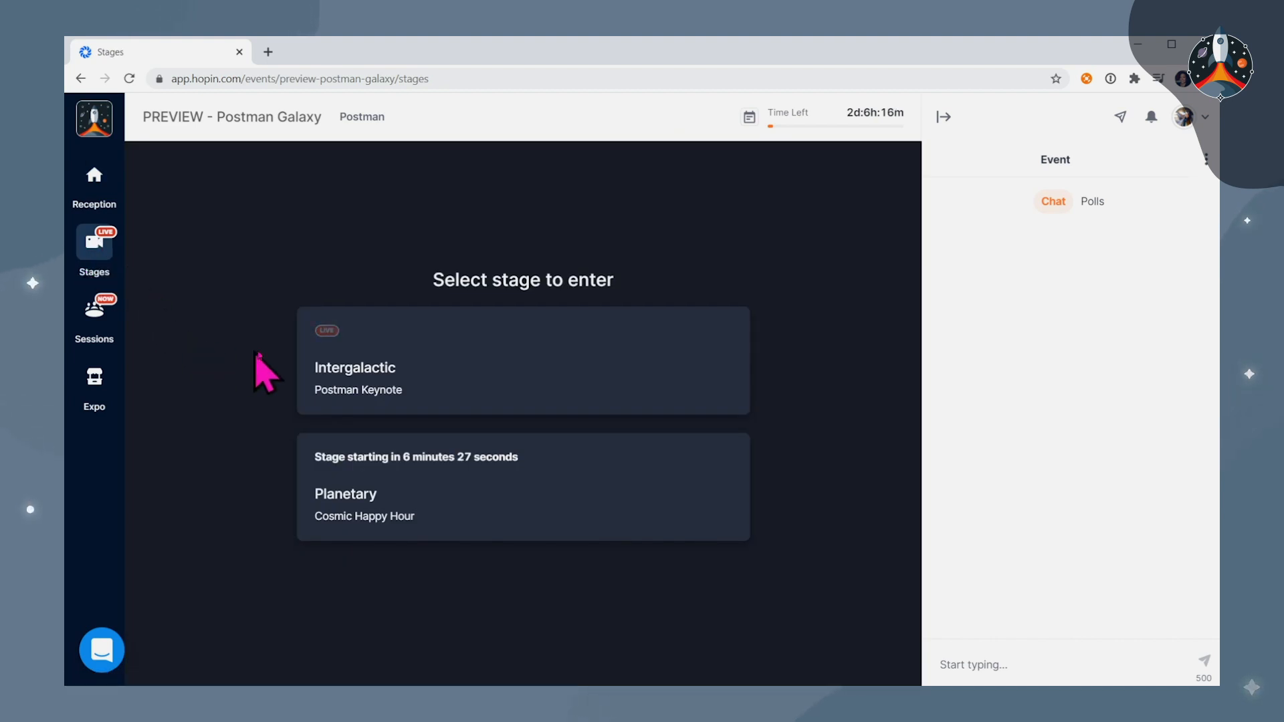
mouse_move(279, 392)
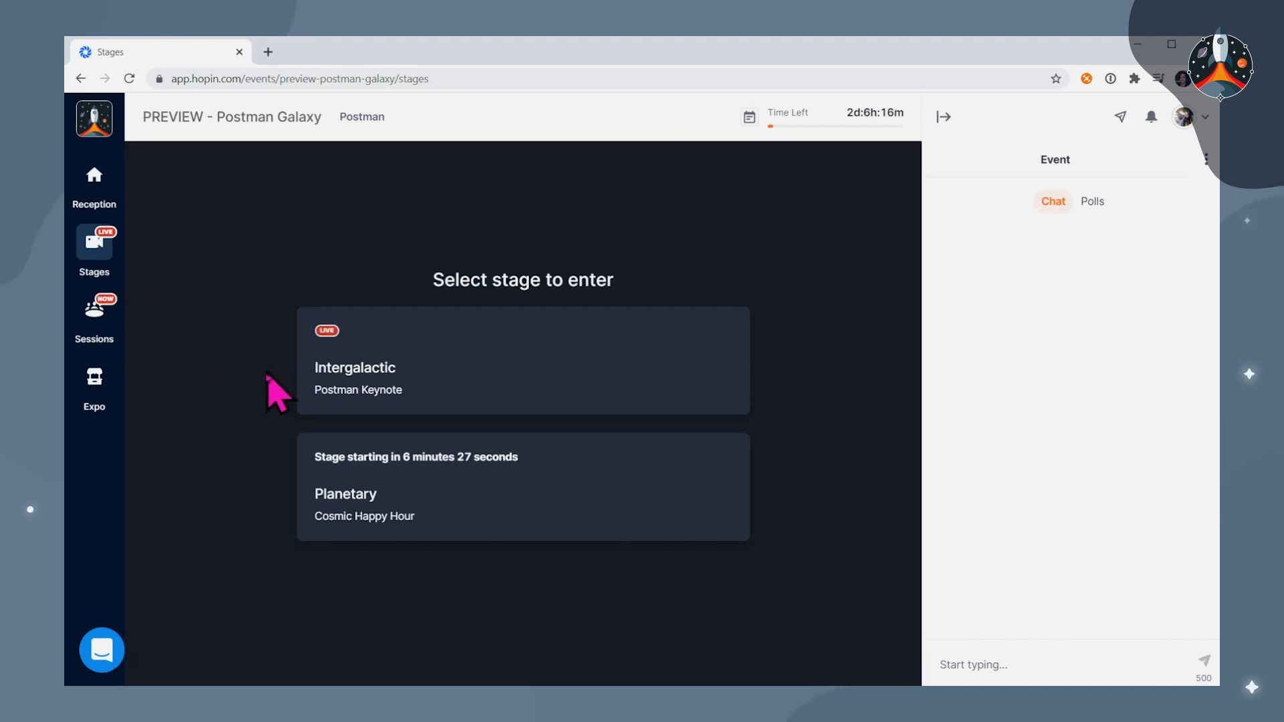
mouse_move(479, 377)
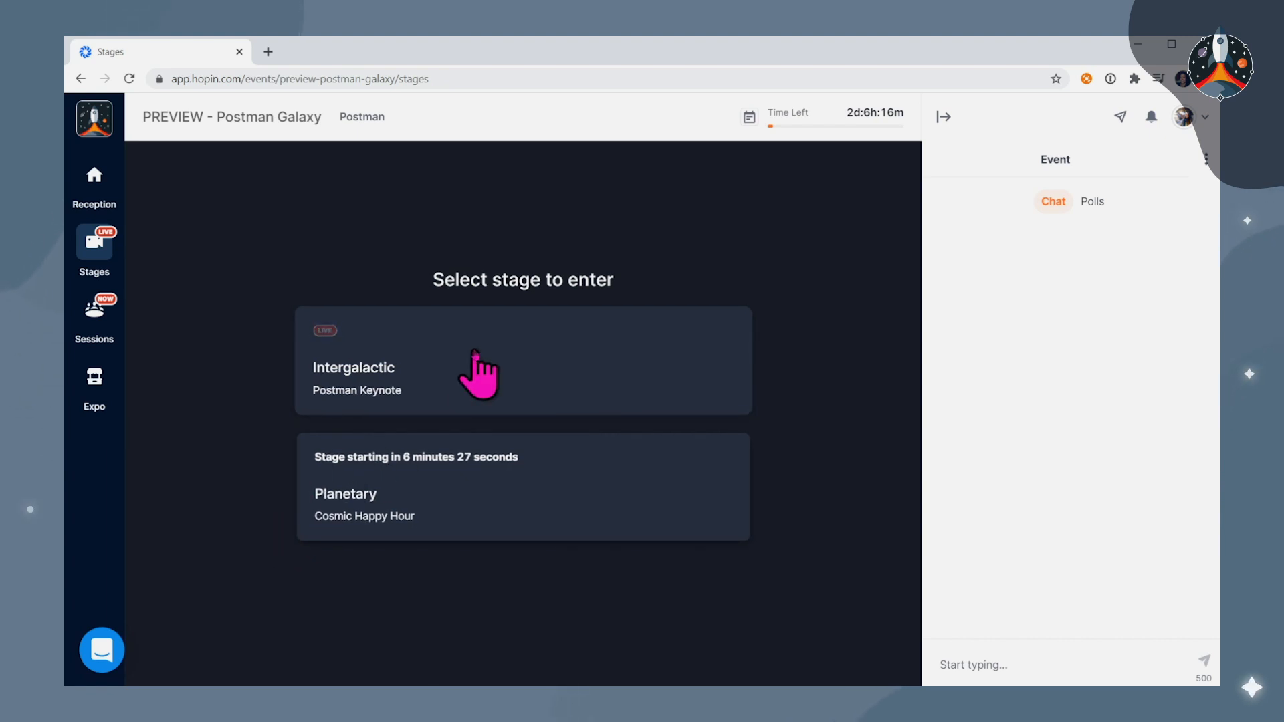
mouse_move(491, 525)
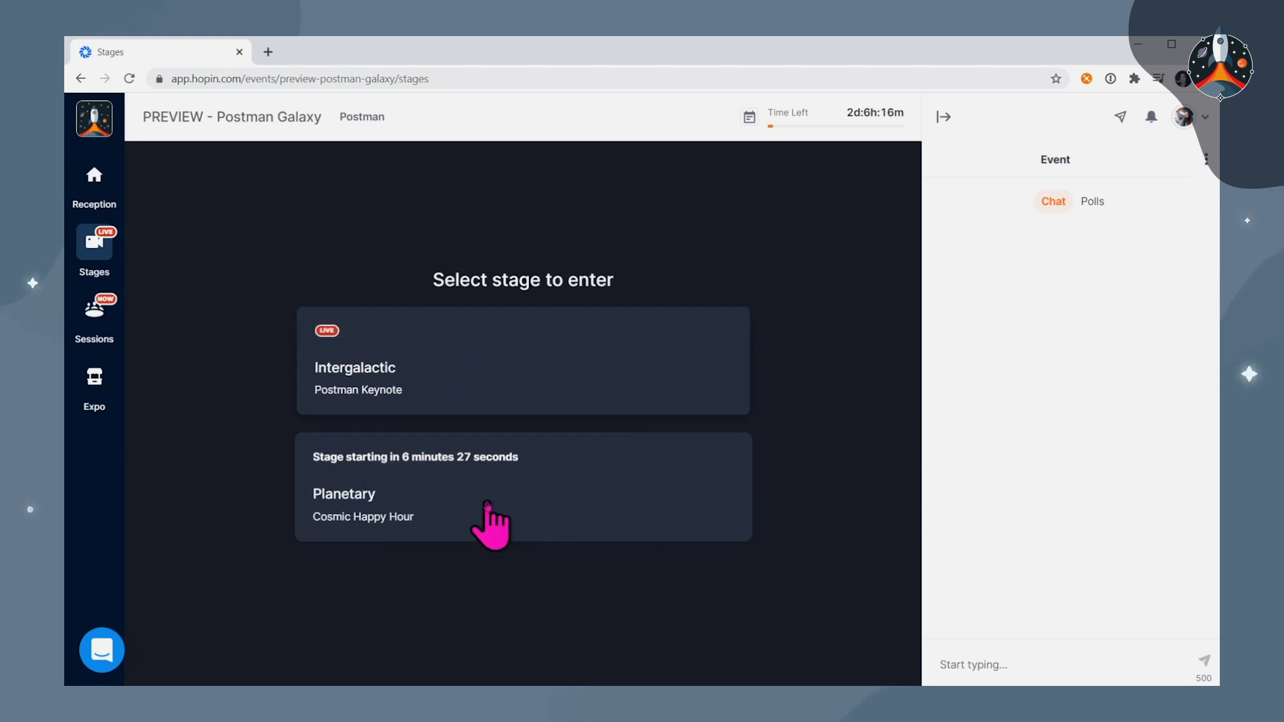
mouse_move(356, 421)
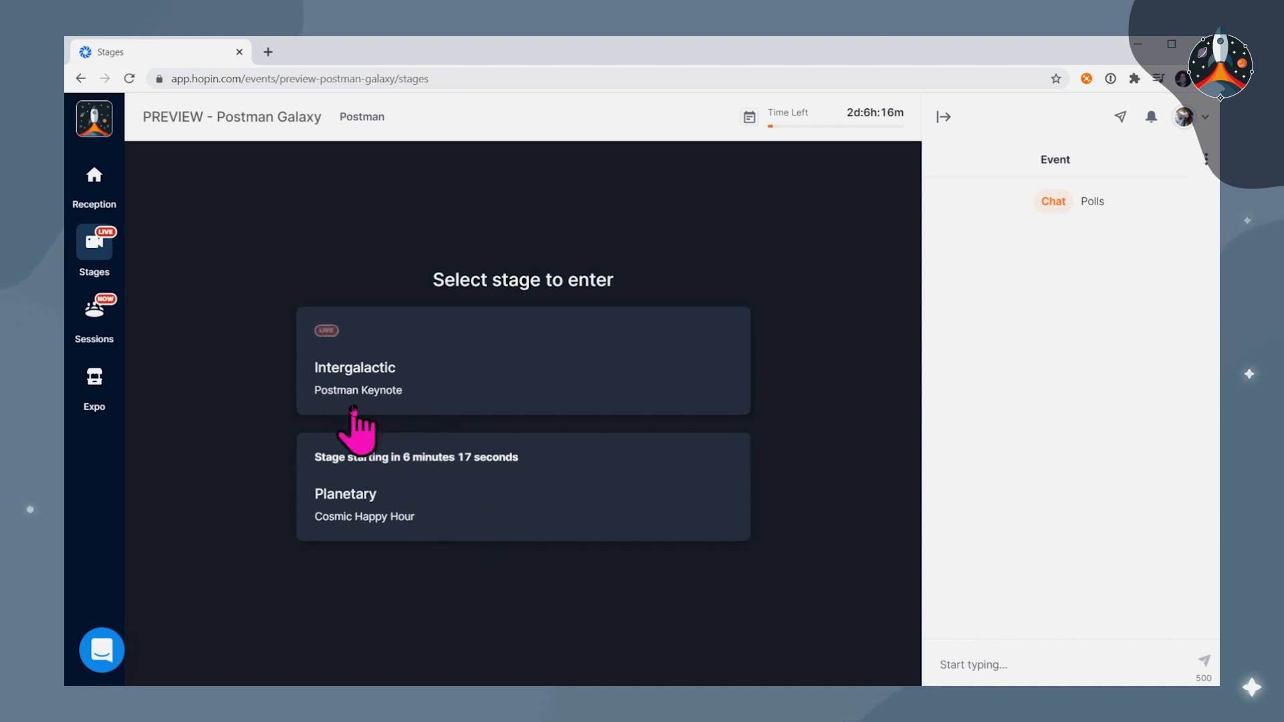
mouse_move(94, 319)
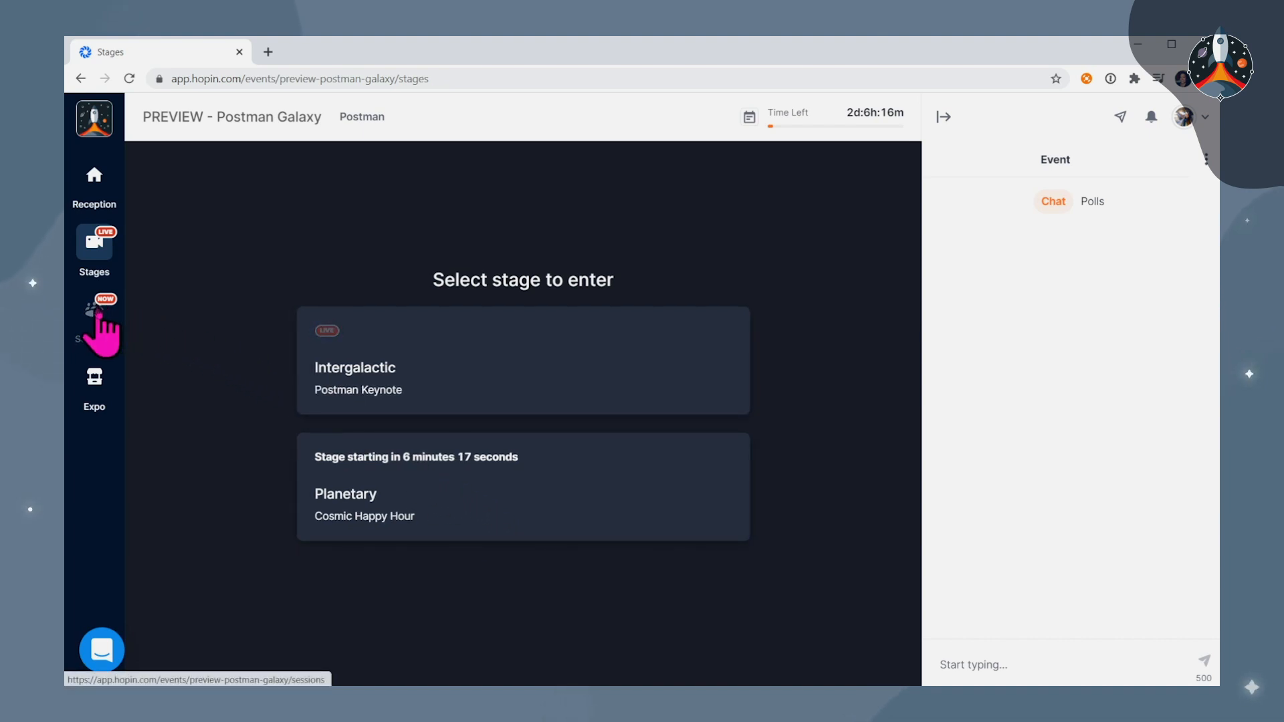
Browse the Sessions list with cards like The Future of GraphQL and API Security for Enterprises
click(94, 319)
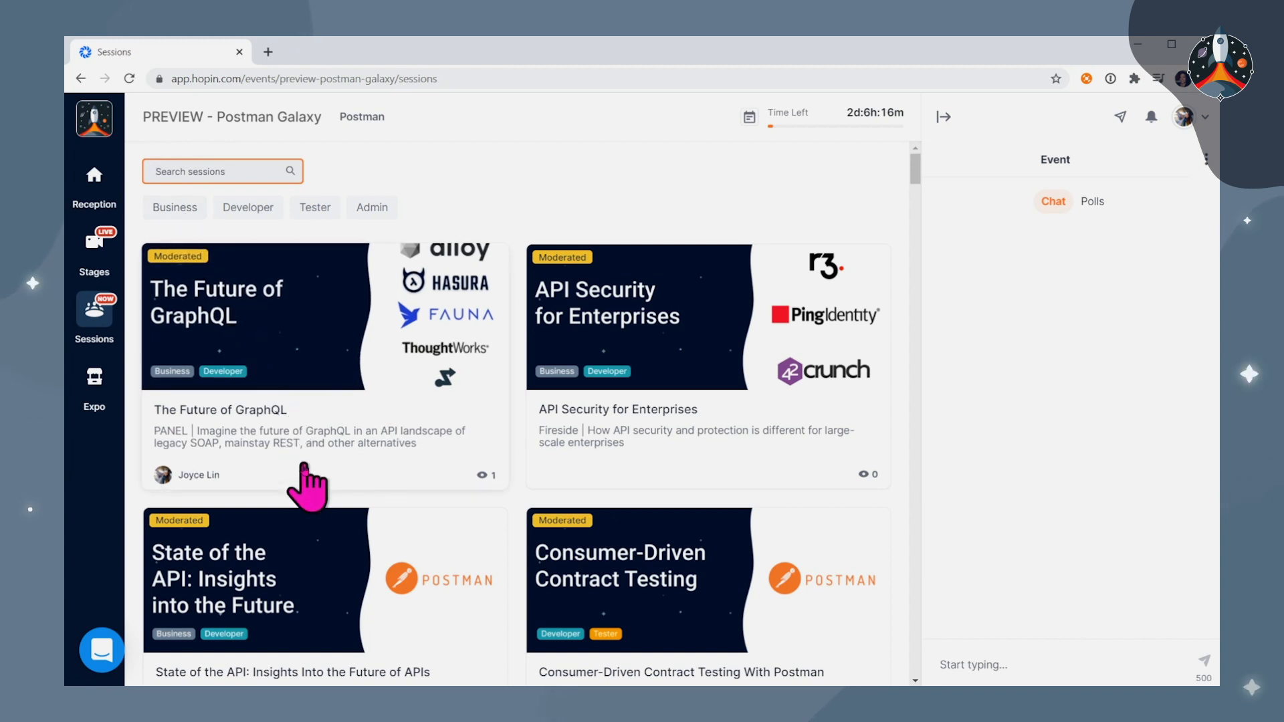
scroll(down, 3)
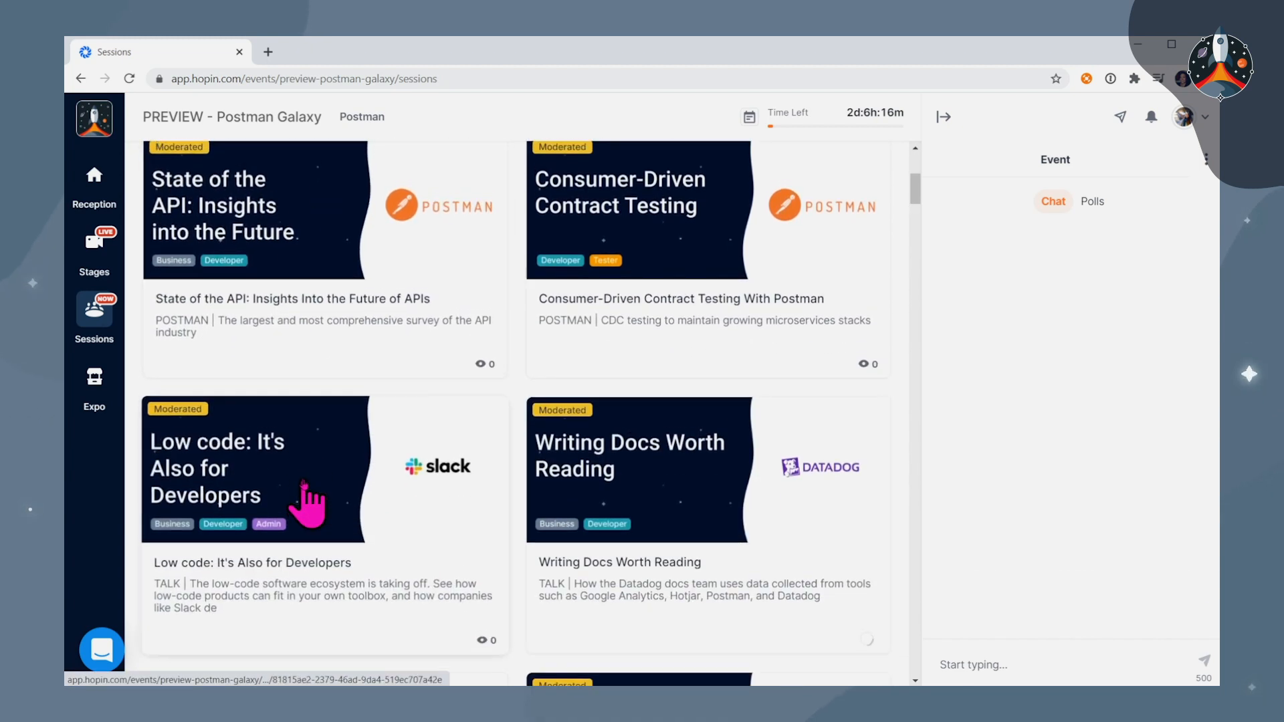
scroll(up, 3)
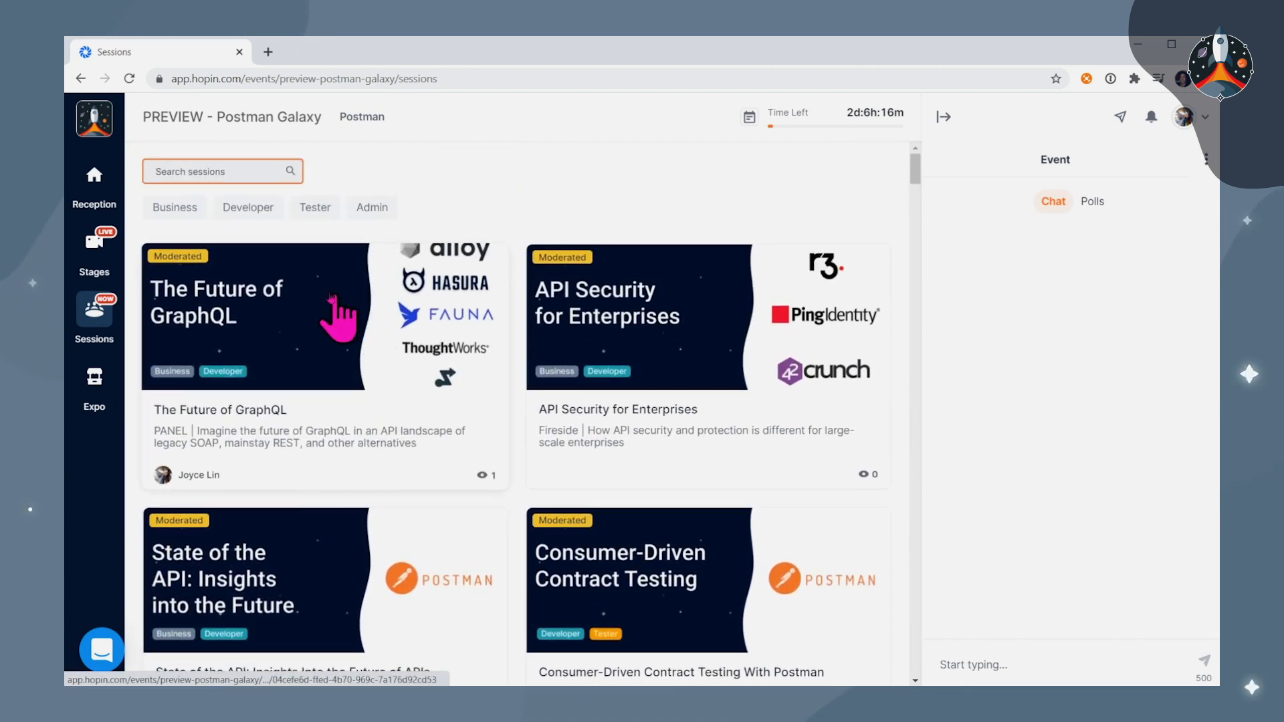
Join The Future of GraphQL session and toggle its side chat panel closed and open
click(254, 316)
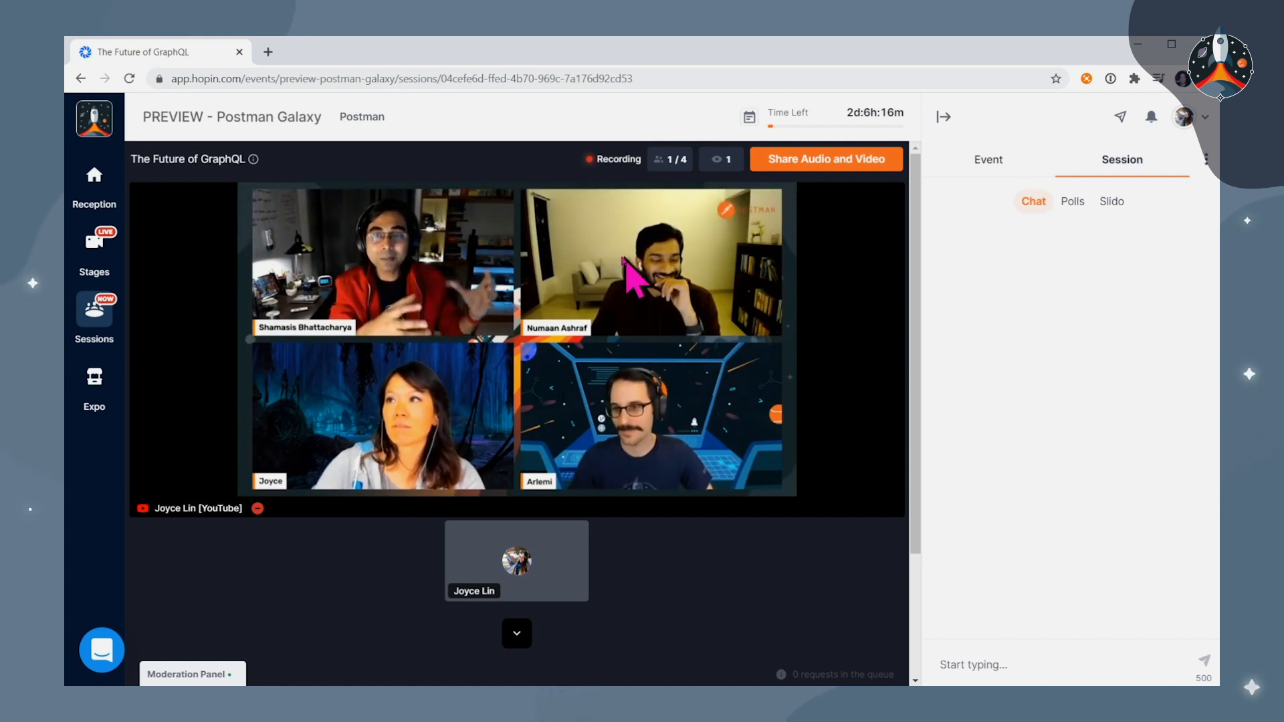
mouse_move(552, 644)
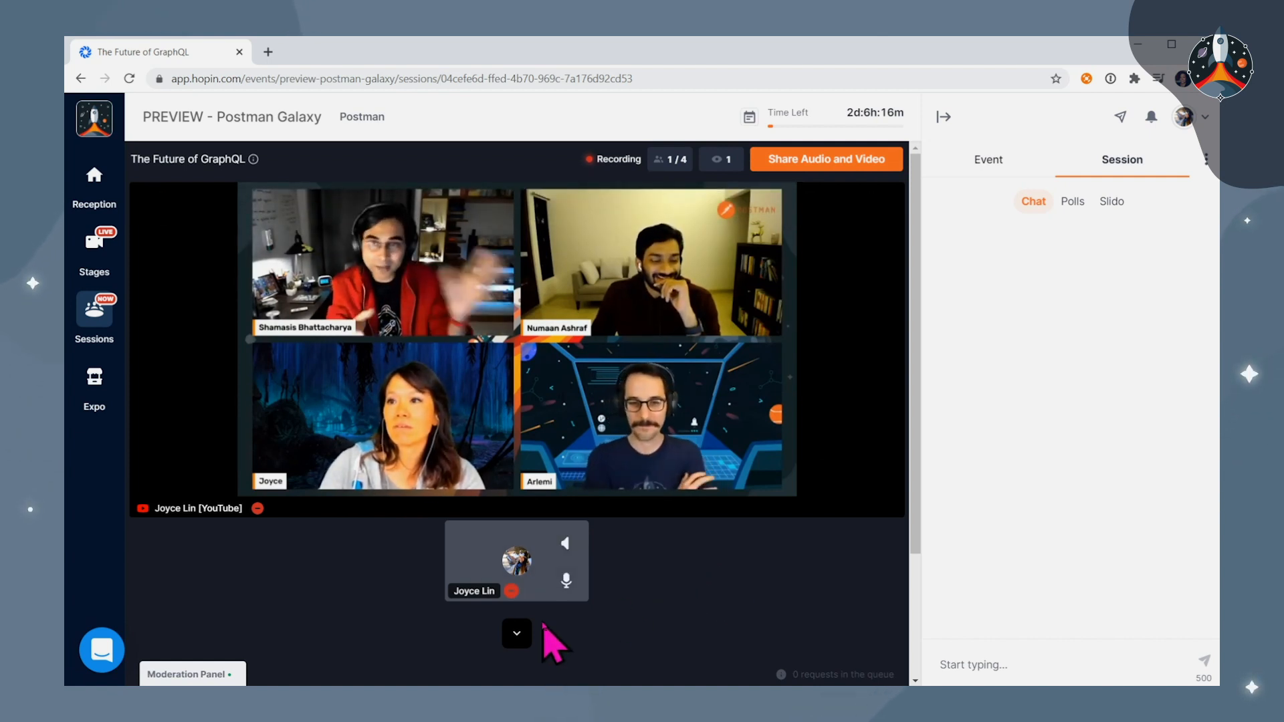
scroll(down, 3)
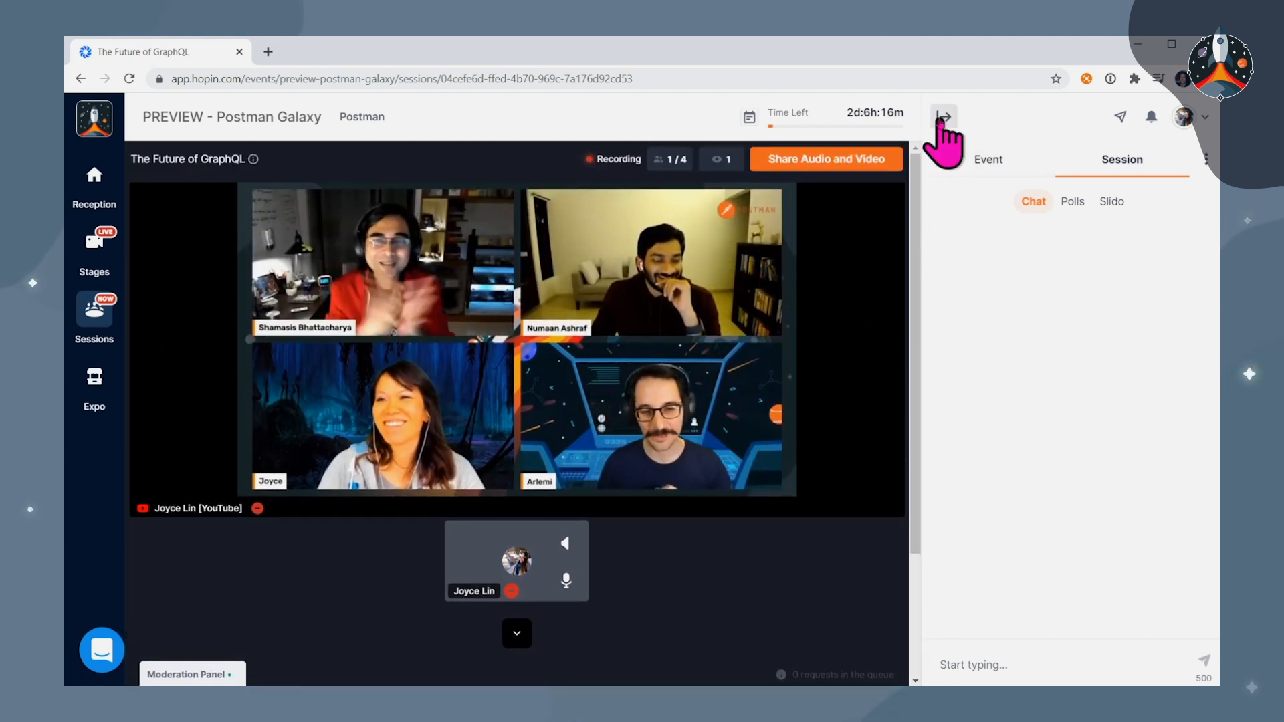
click(942, 115)
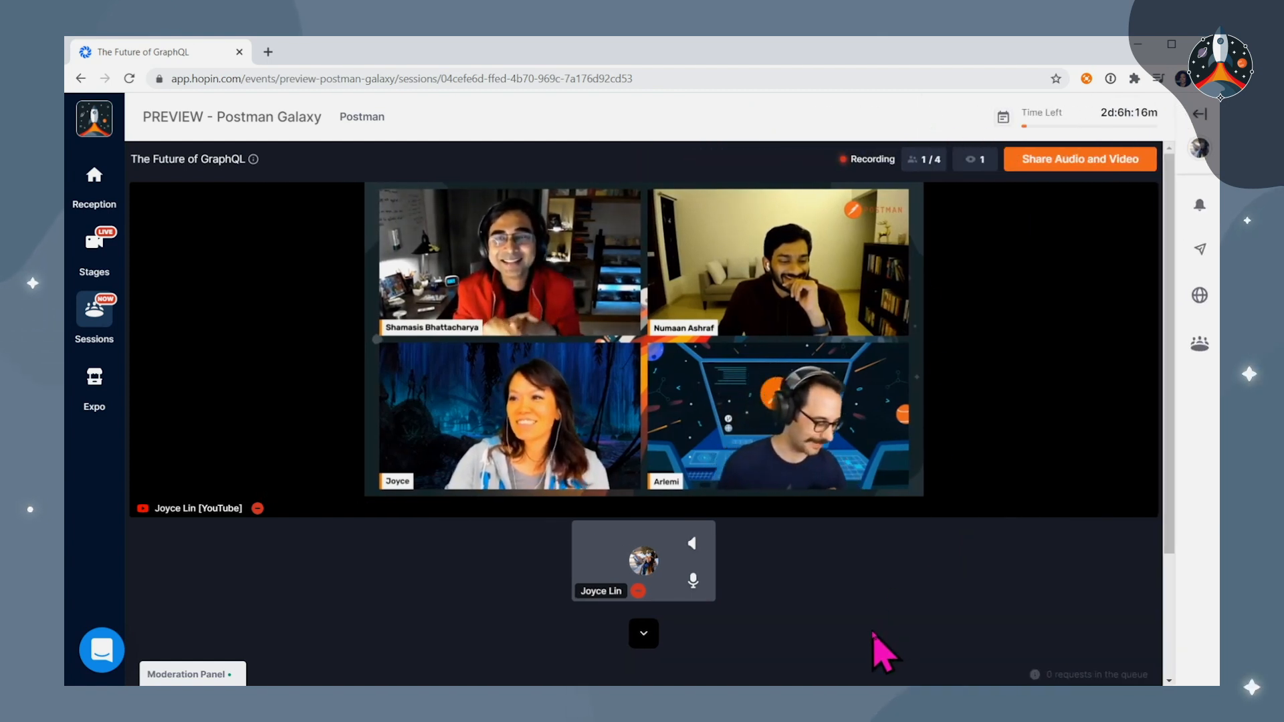
click(1199, 116)
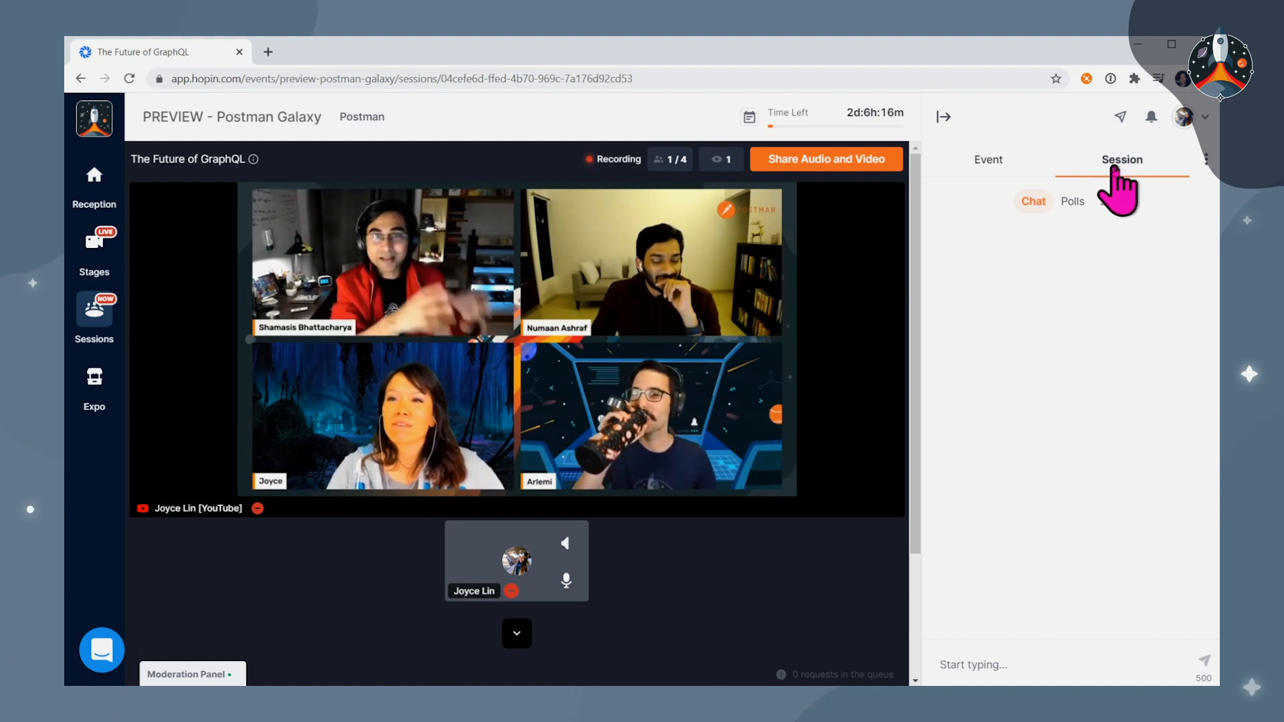
Show the session's Slido Q&A with the question 'Who is GraphQL?'
click(1110, 202)
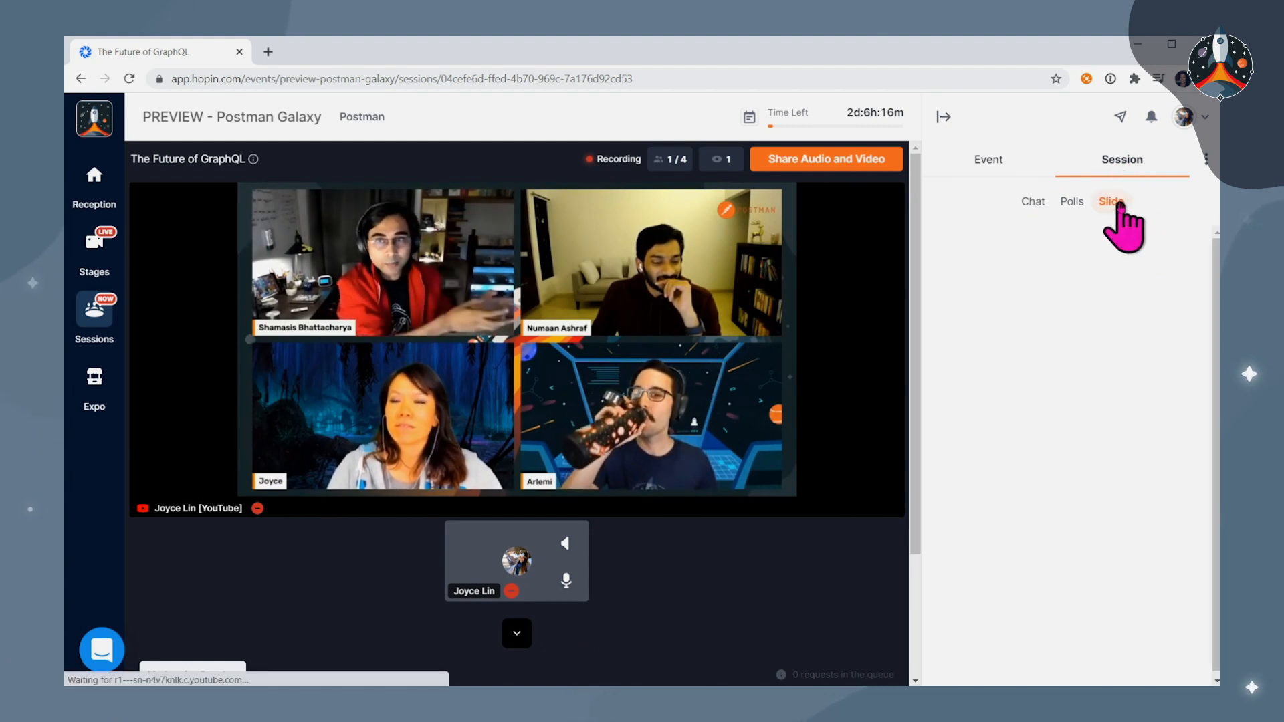
click(1110, 201)
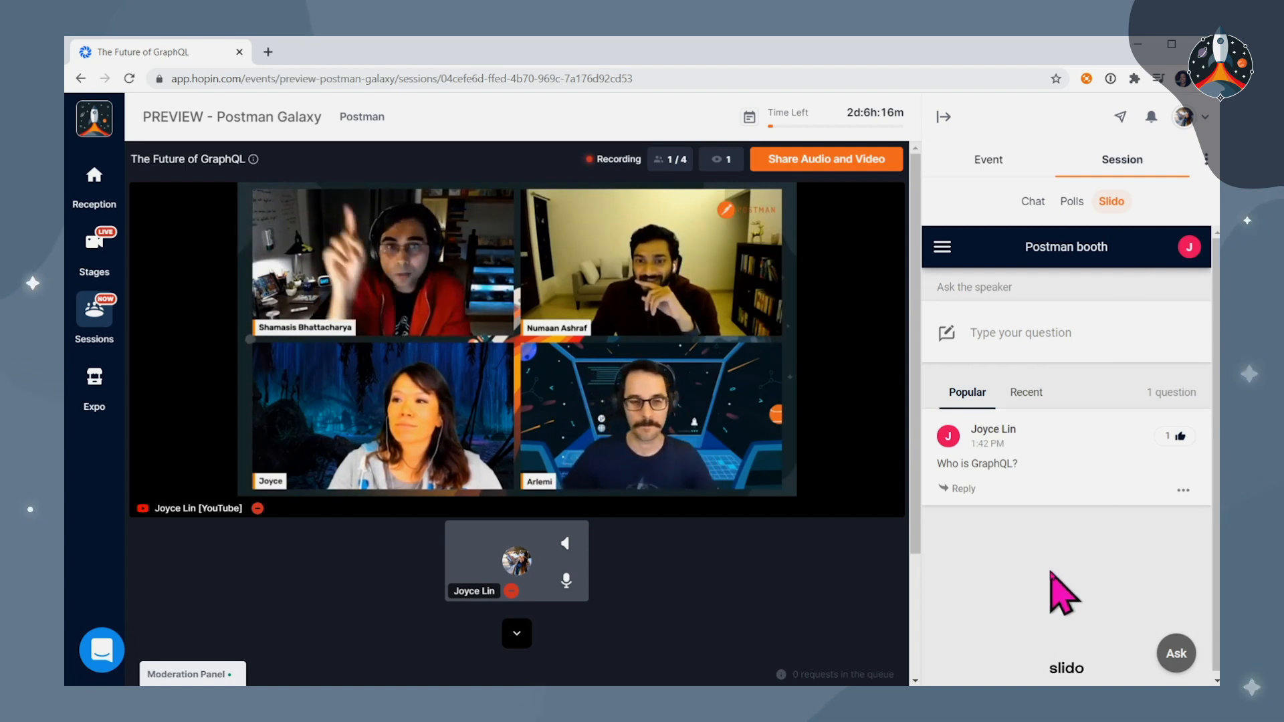
Browse the Expo booths: Galaxy Help Desk, Photo Booth, stackhawk, circleci and Postman
click(93, 385)
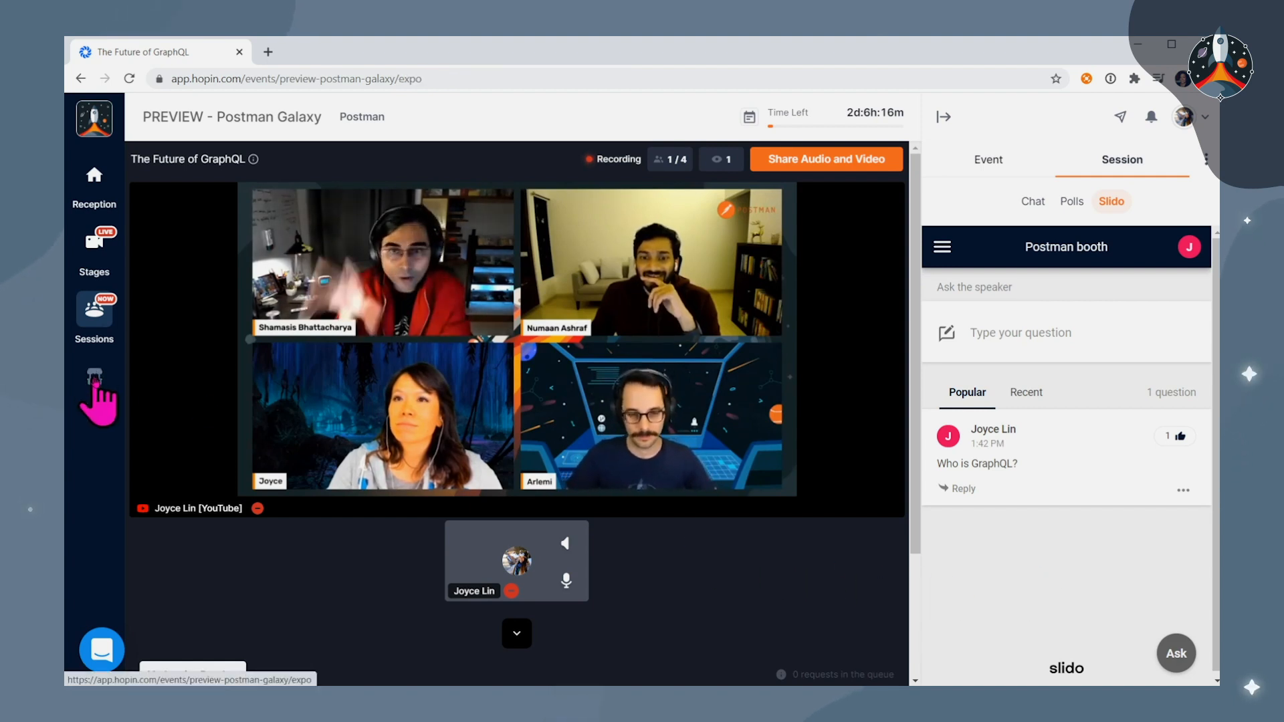
click(94, 377)
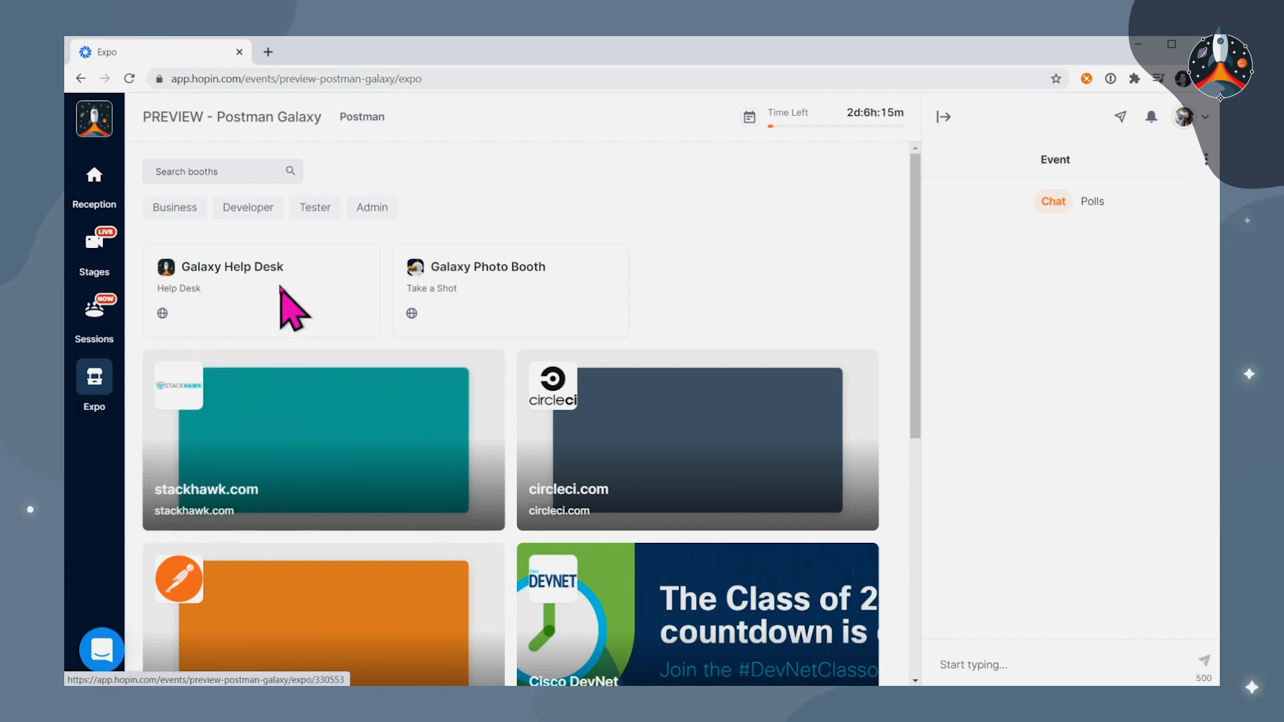
mouse_move(258, 320)
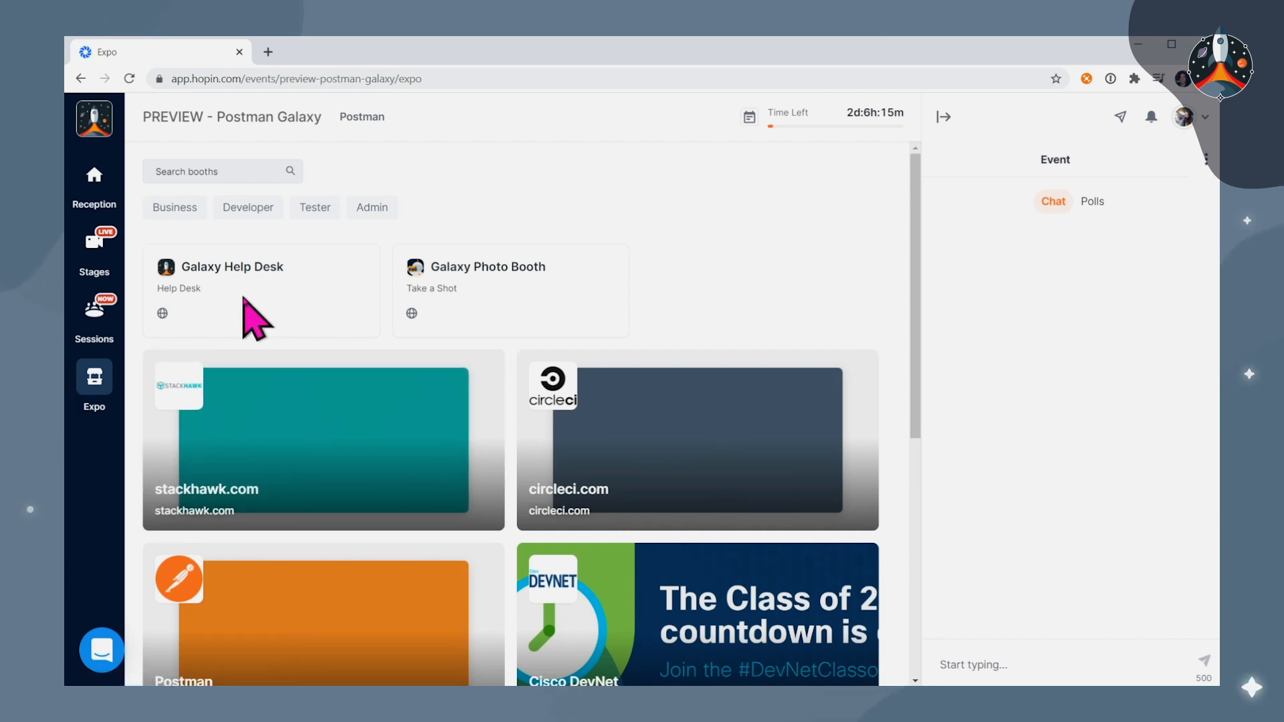
mouse_move(183, 294)
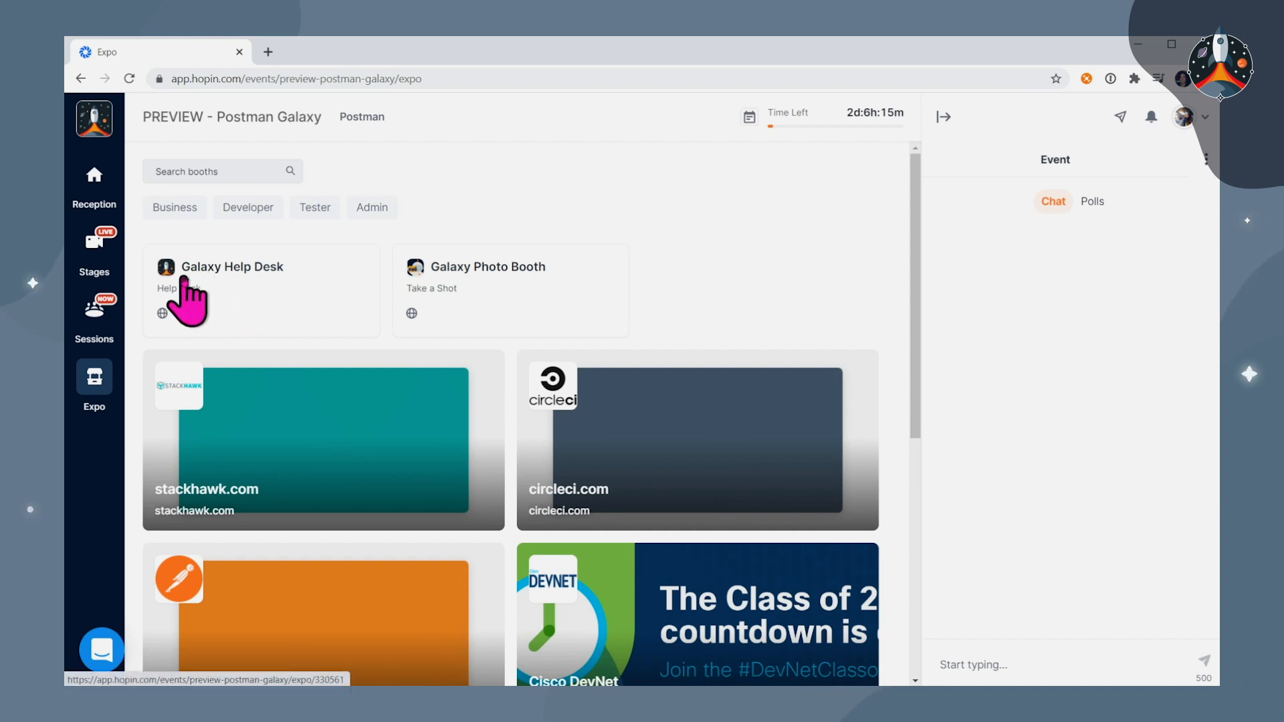
mouse_move(250, 315)
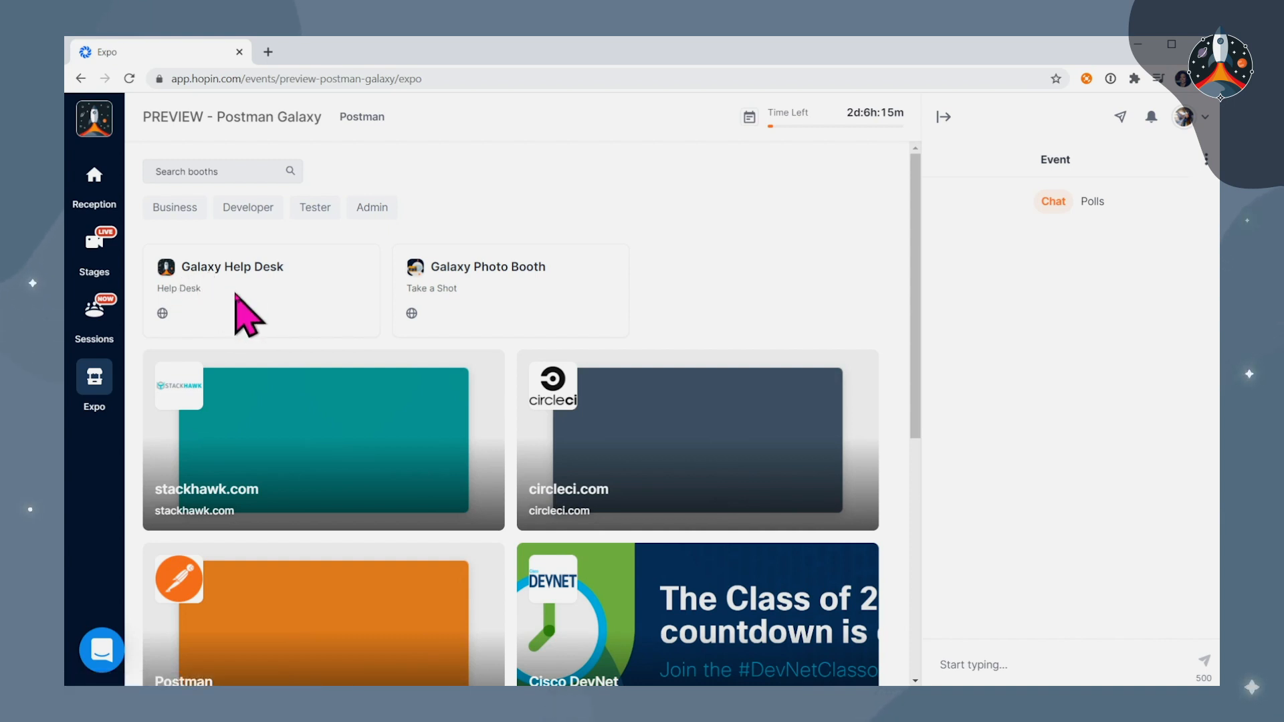
mouse_move(556, 320)
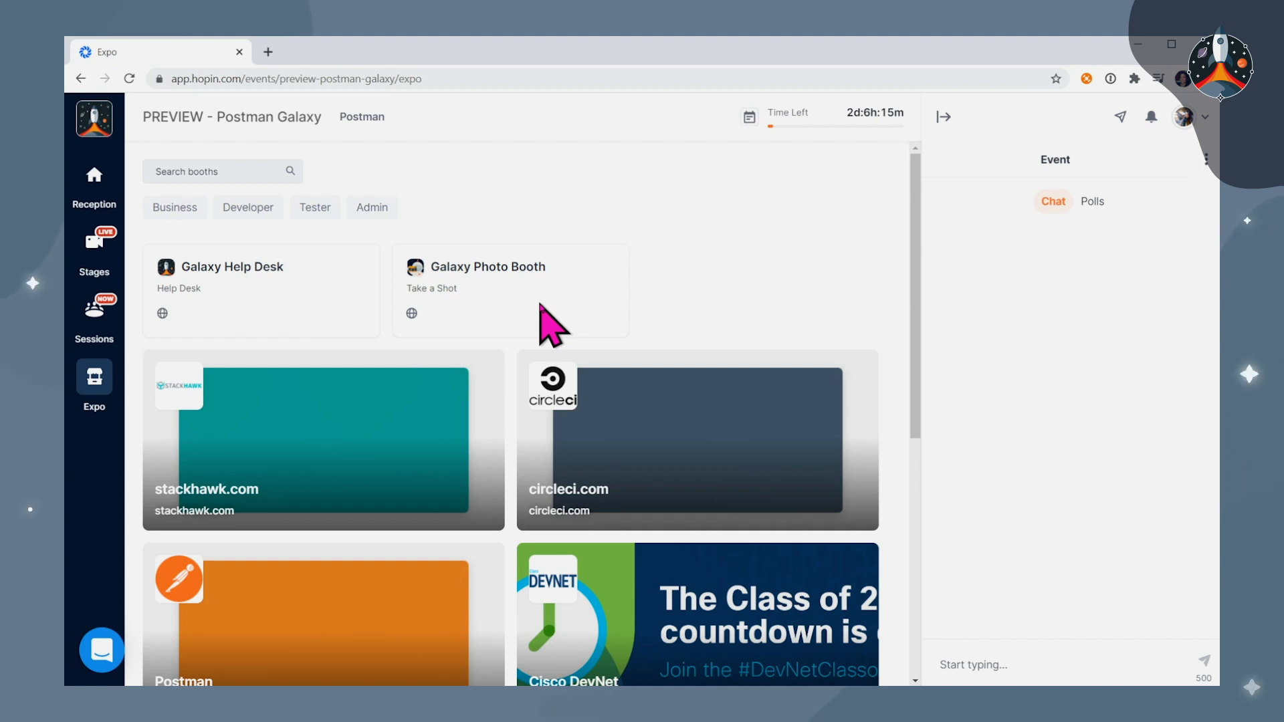
scroll(down, 3)
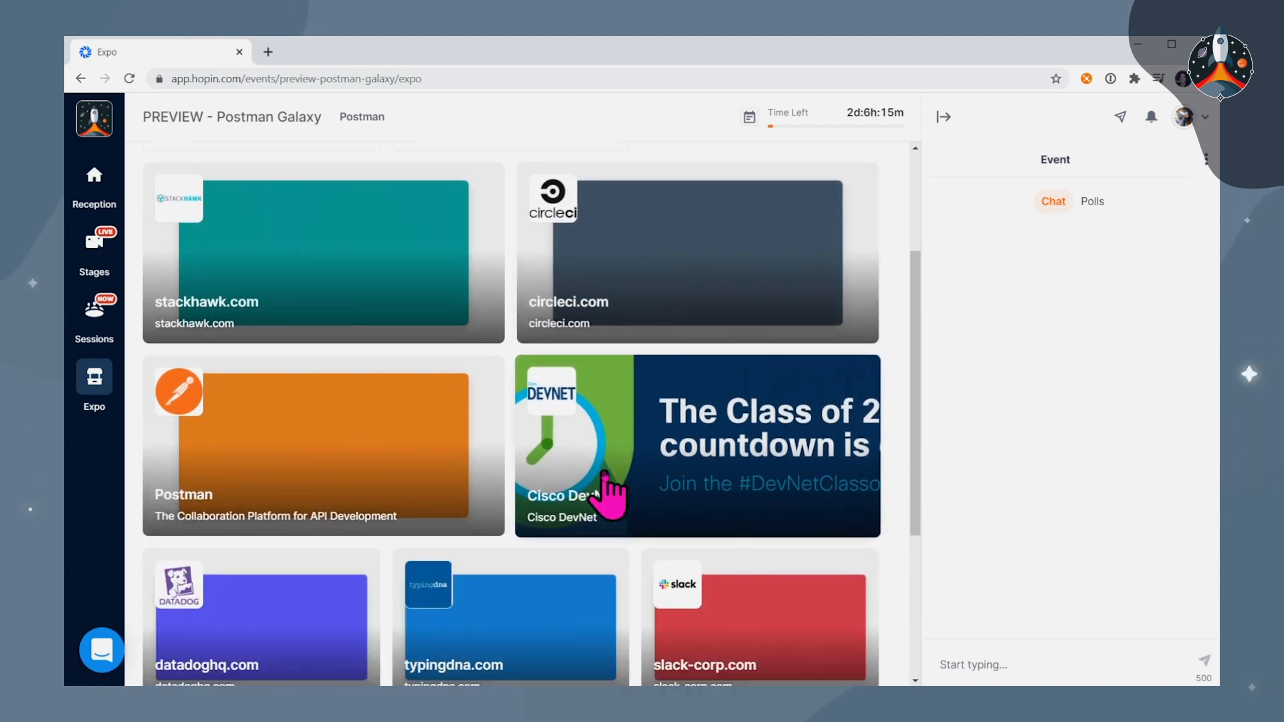
scroll(down, 3)
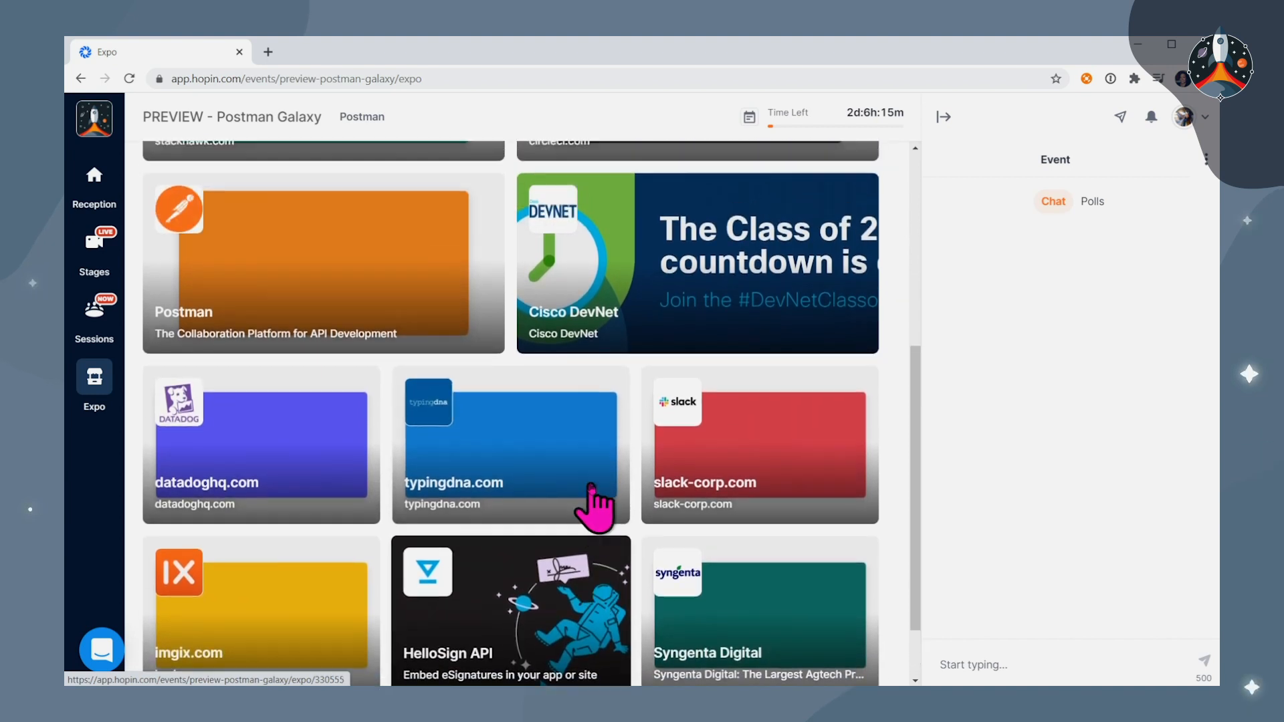
scroll(up, 3)
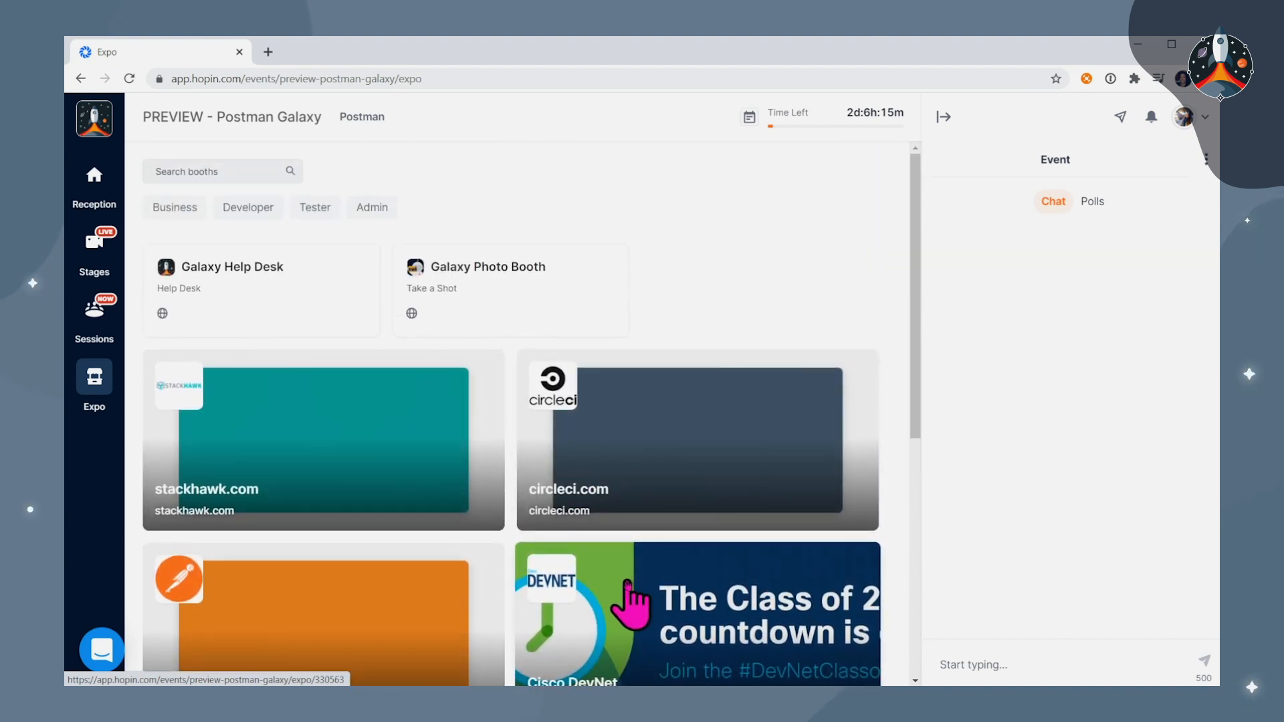
mouse_move(626, 612)
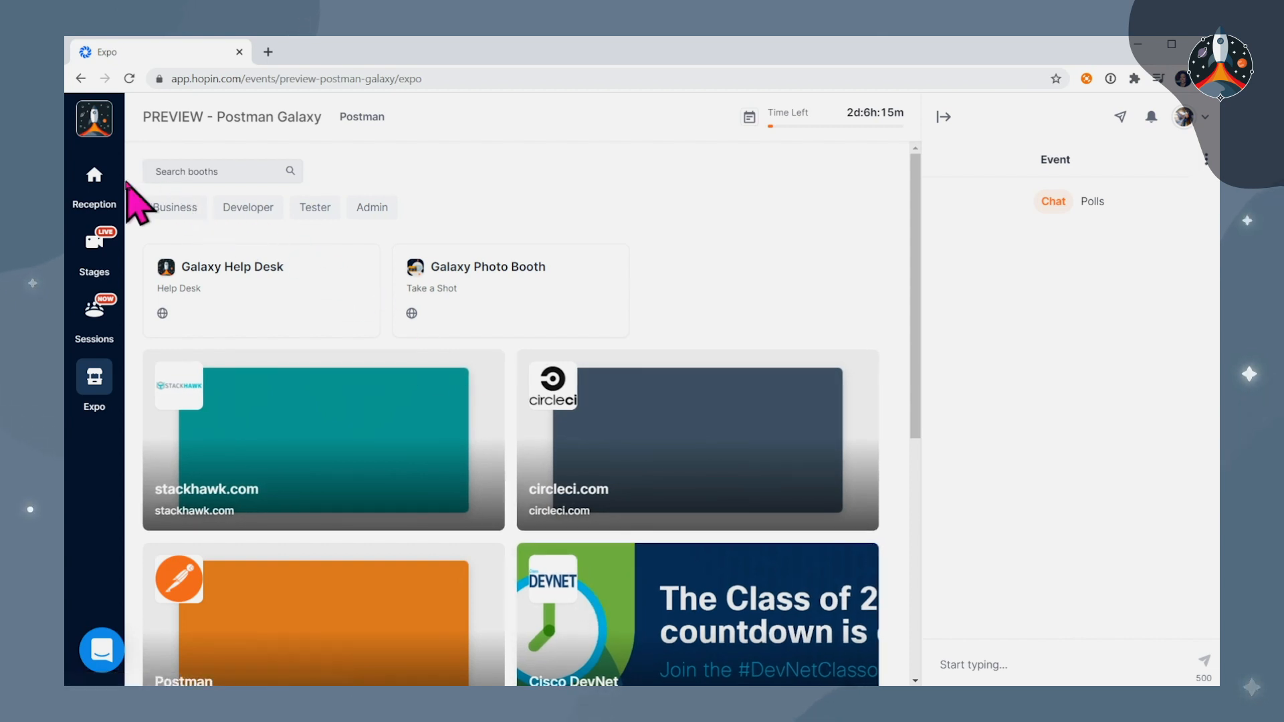
Return to the Postman Galaxy reception and look through its description
click(93, 182)
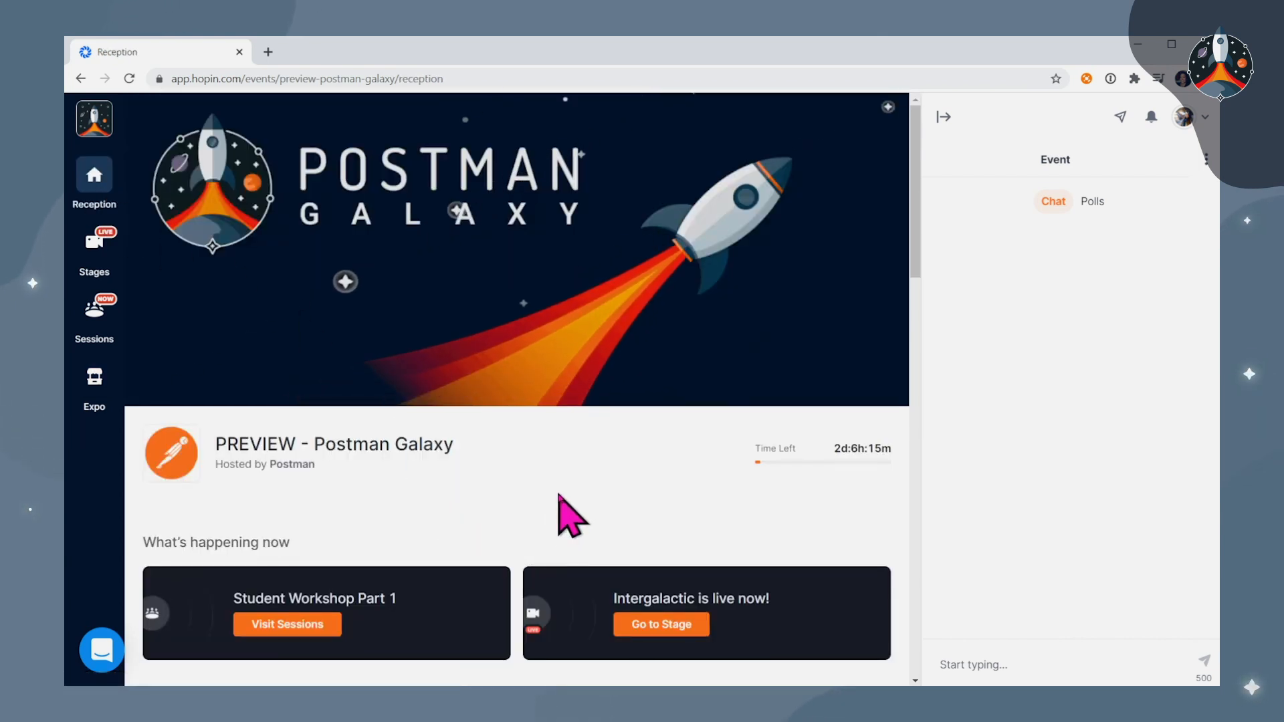
scroll(down, 3)
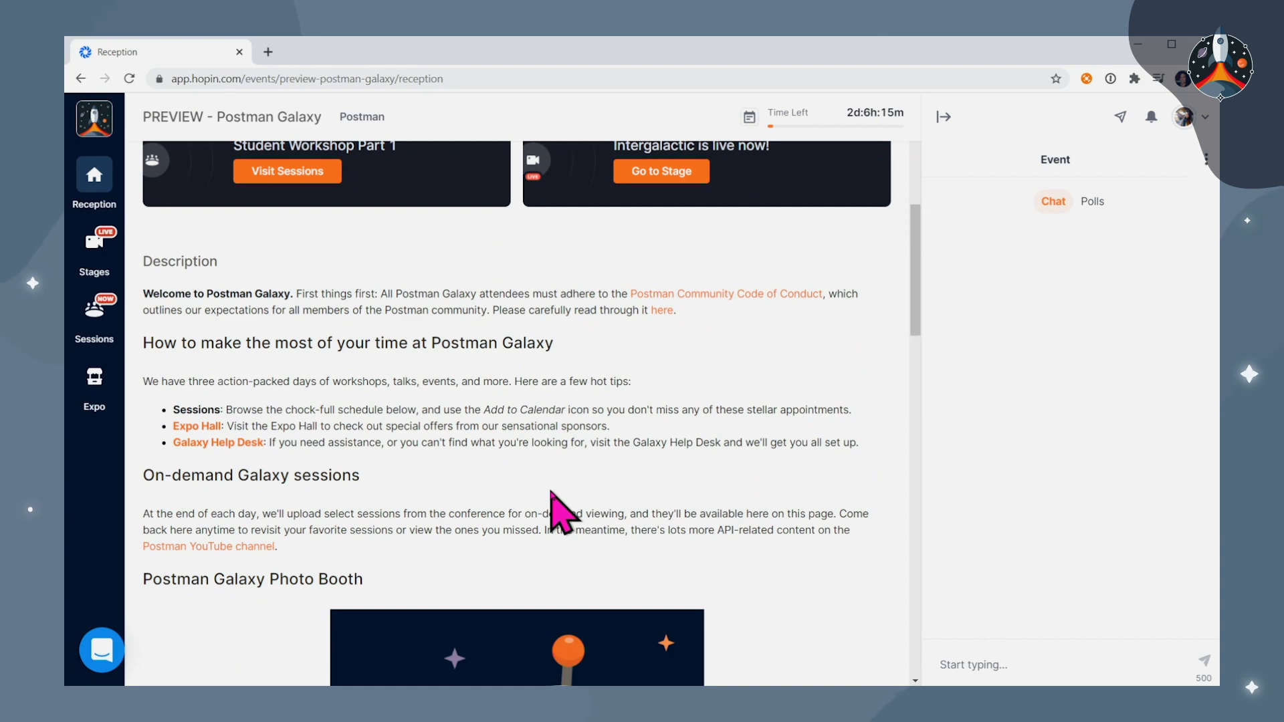
scroll(up, 3)
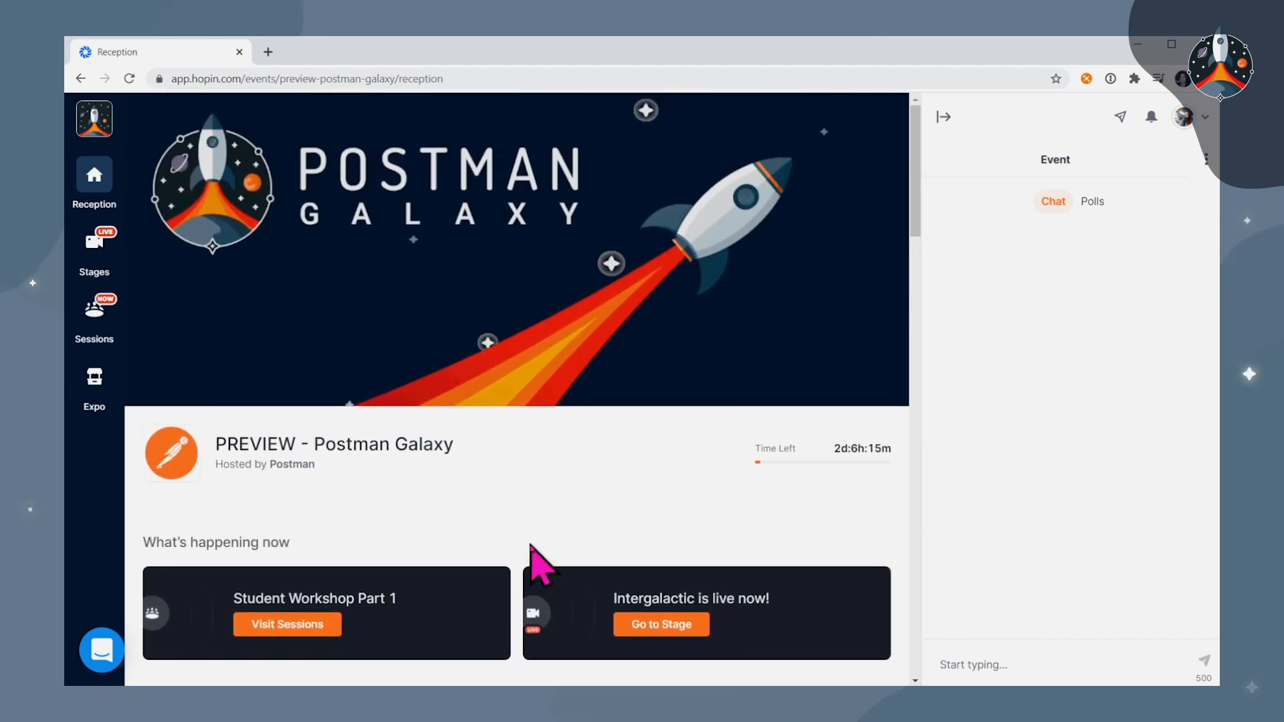